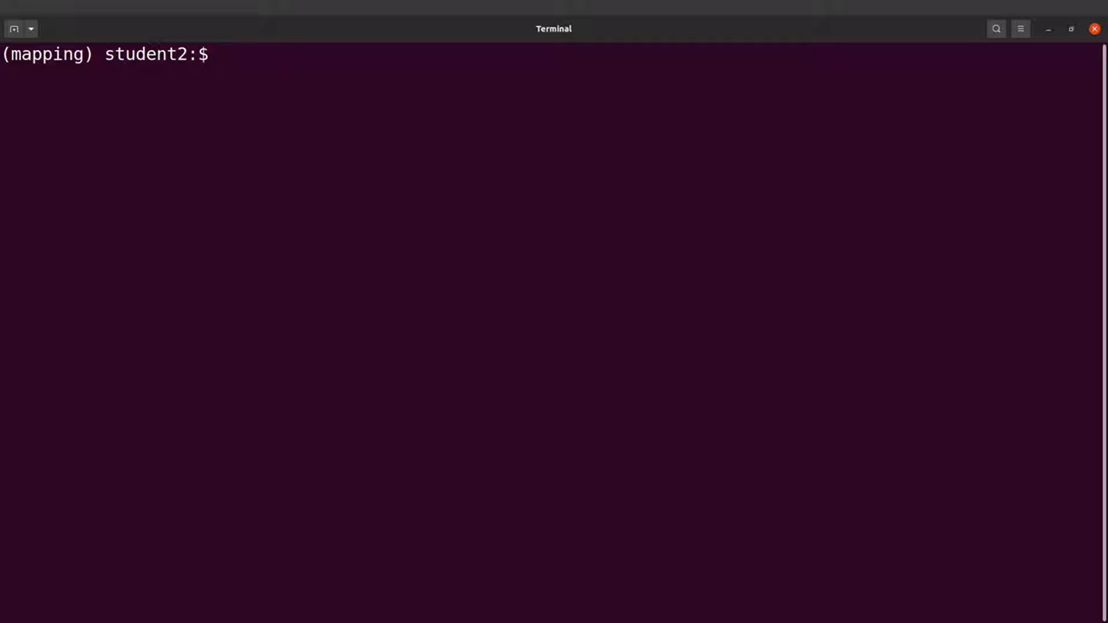
- List the mapped/ folder with ls, highlighting the BAM, log and splice-junction file names
type("ls mapped/")
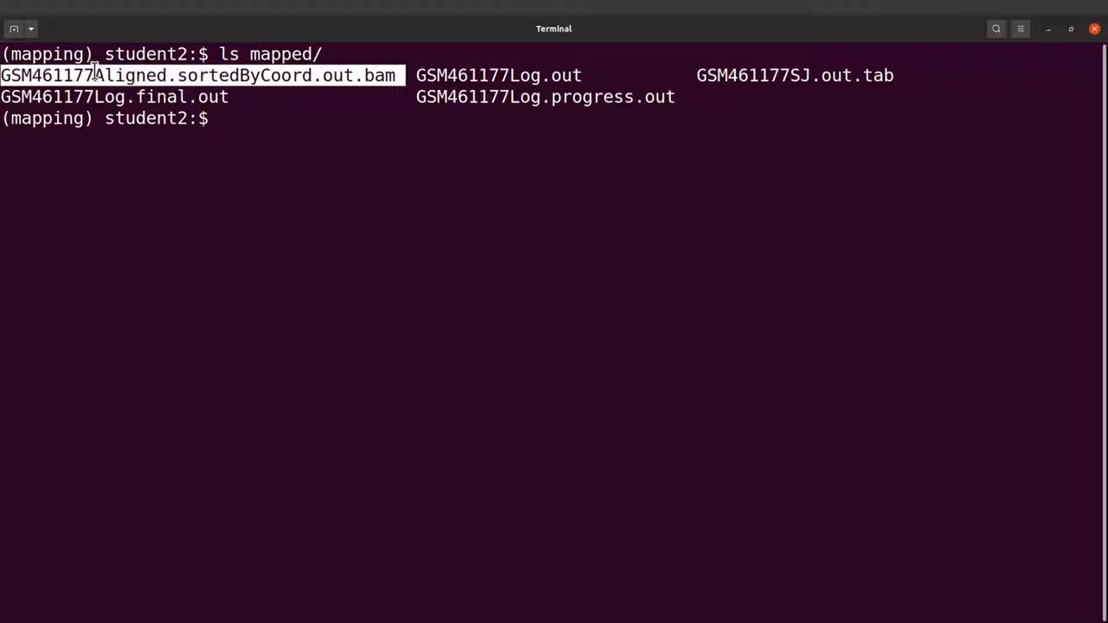
mouse_move(239, 97)
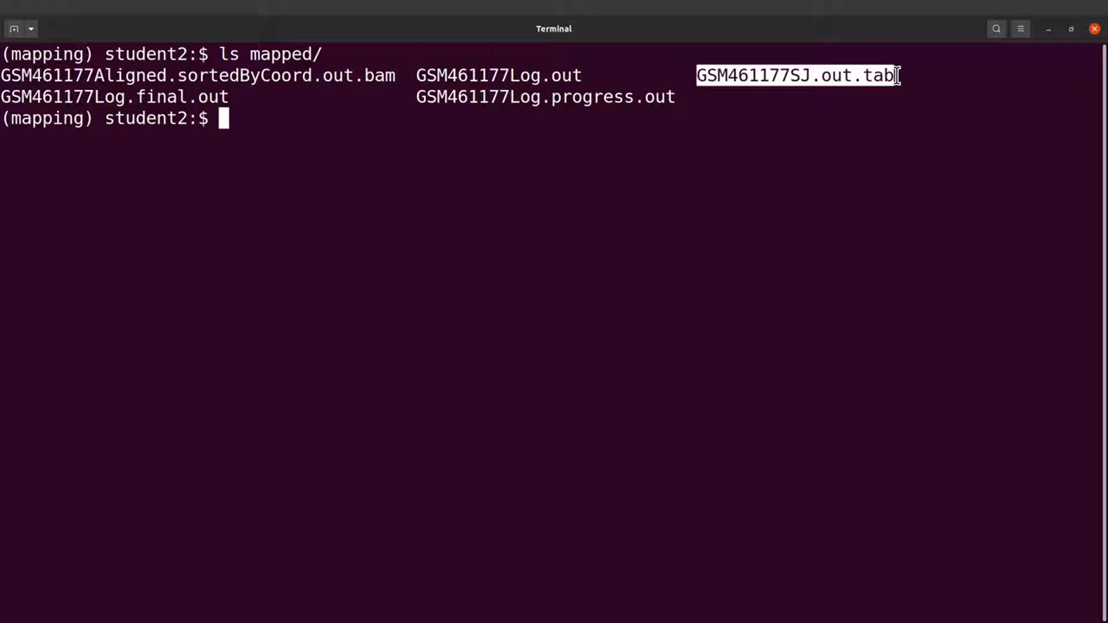
mouse_move(229, 97)
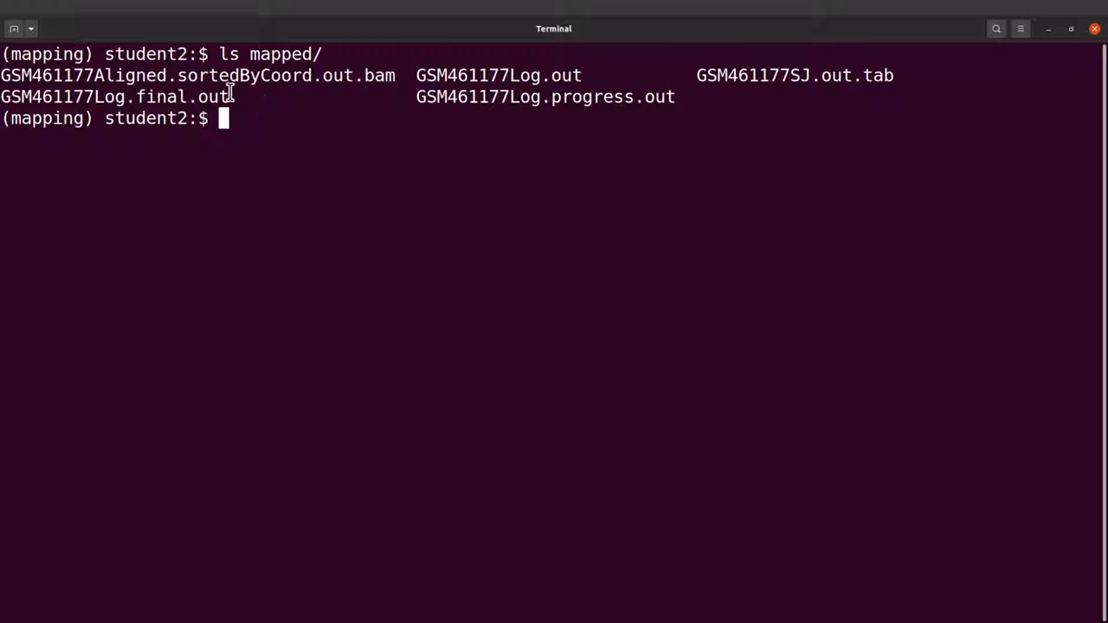
double_click(213, 97)
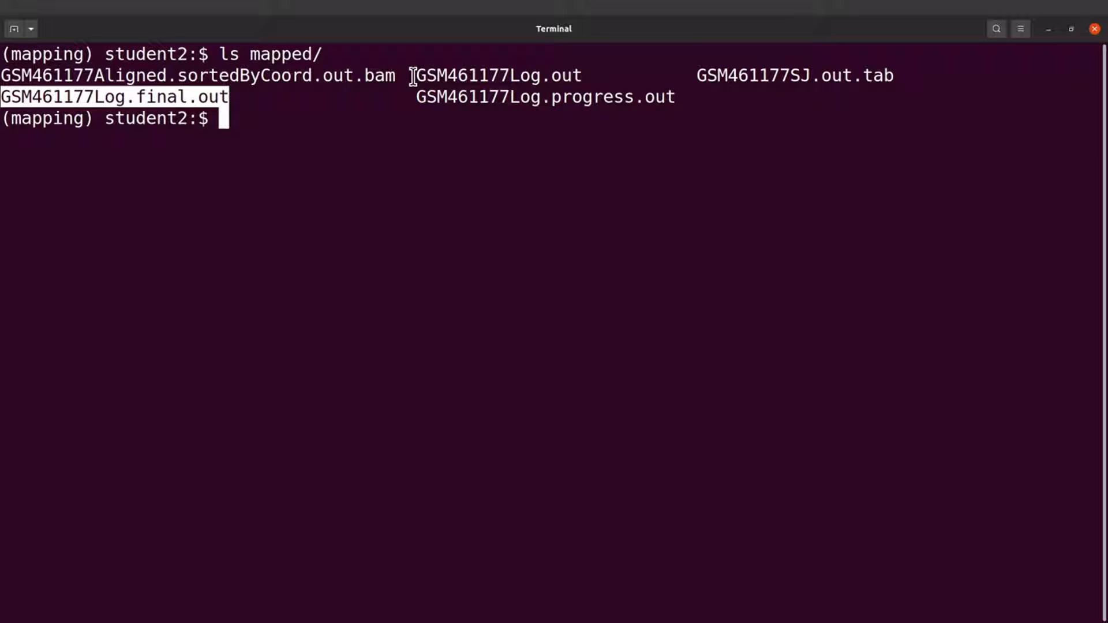
double_click(499, 75)
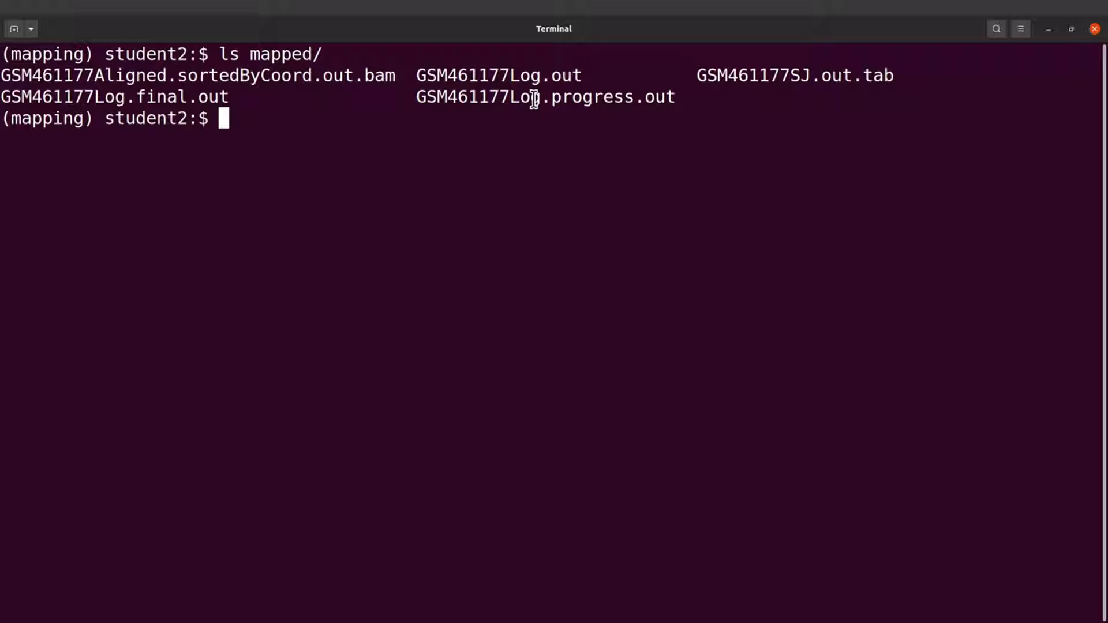
mouse_move(594, 115)
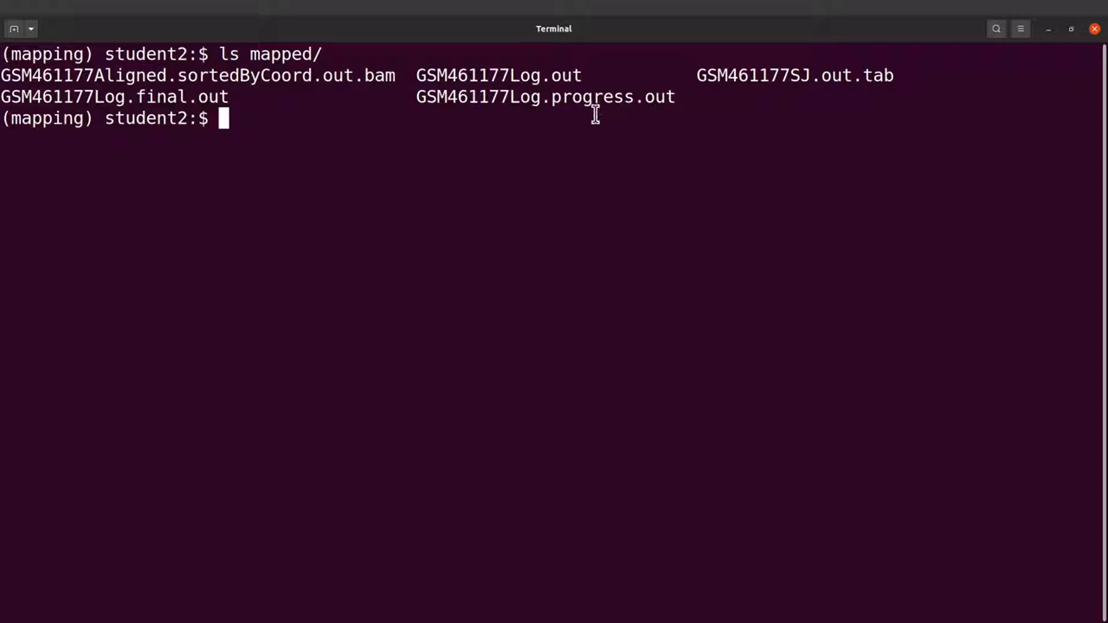
mouse_move(556, 115)
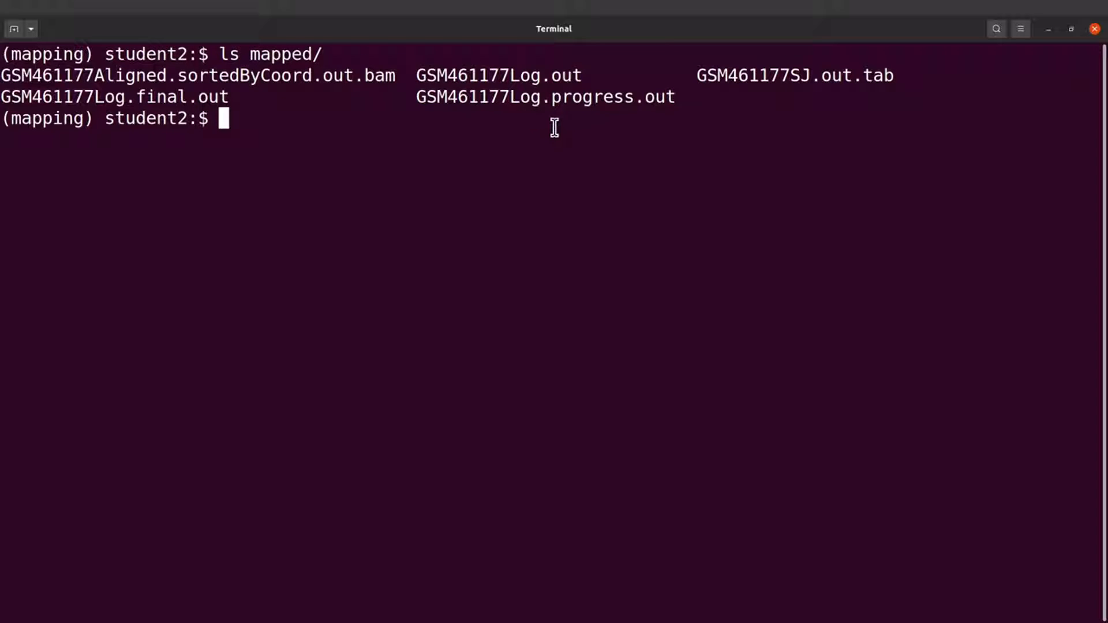
mouse_move(484, 118)
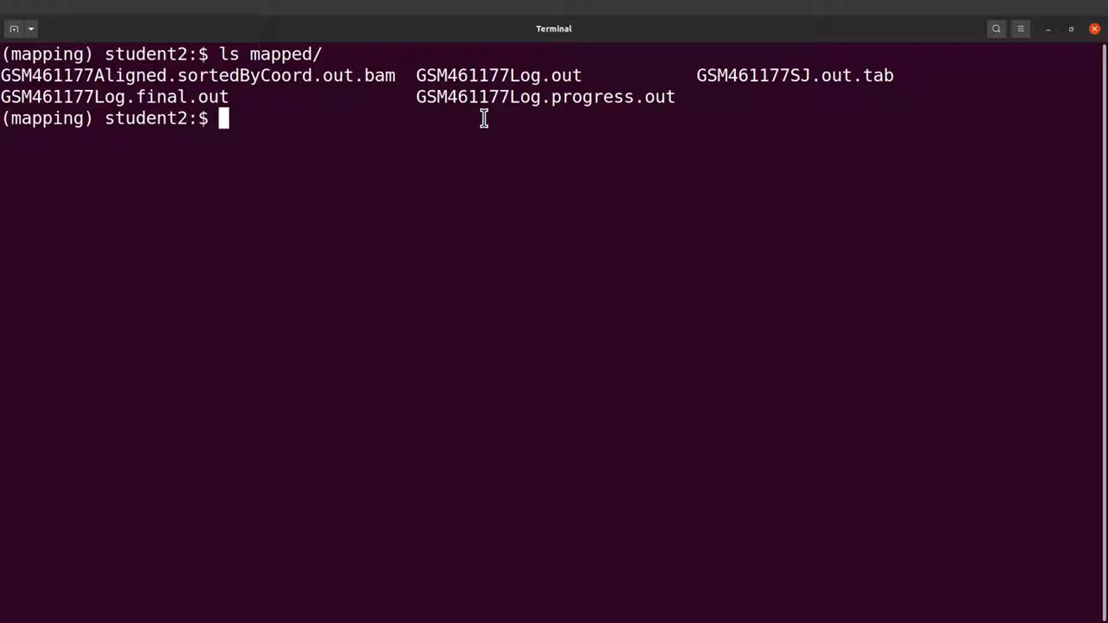
mouse_move(489, 102)
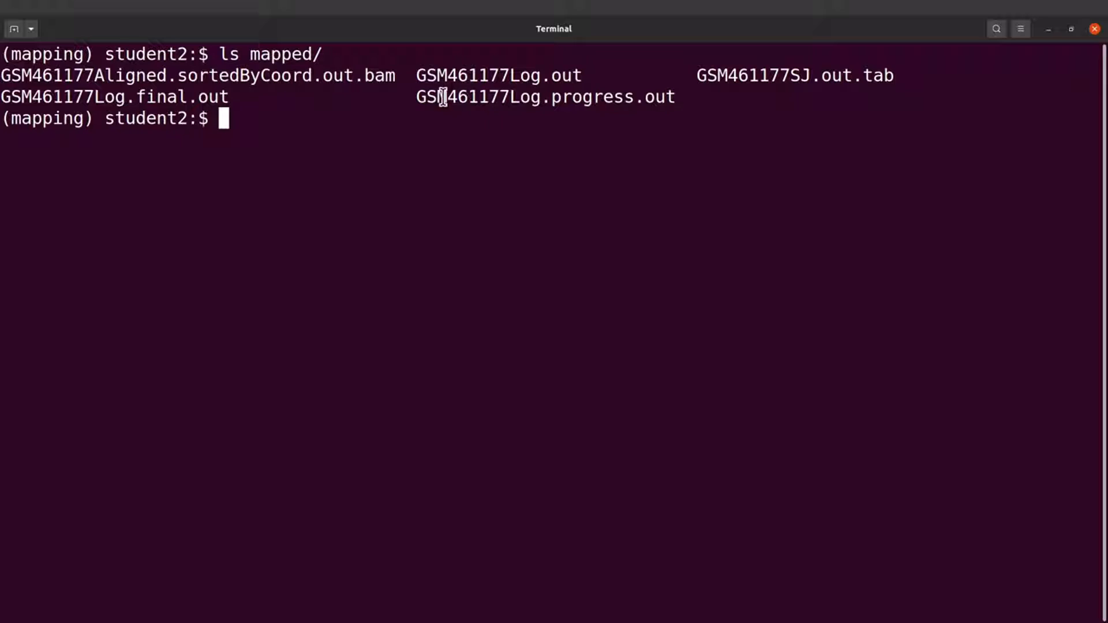
mouse_move(657, 97)
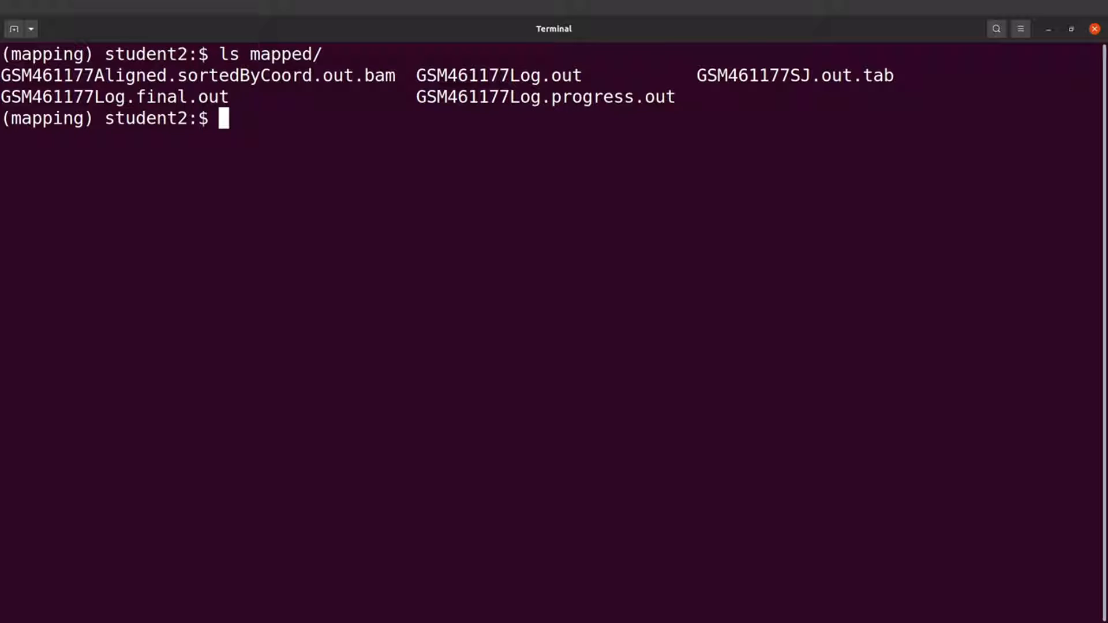
mouse_move(373, 126)
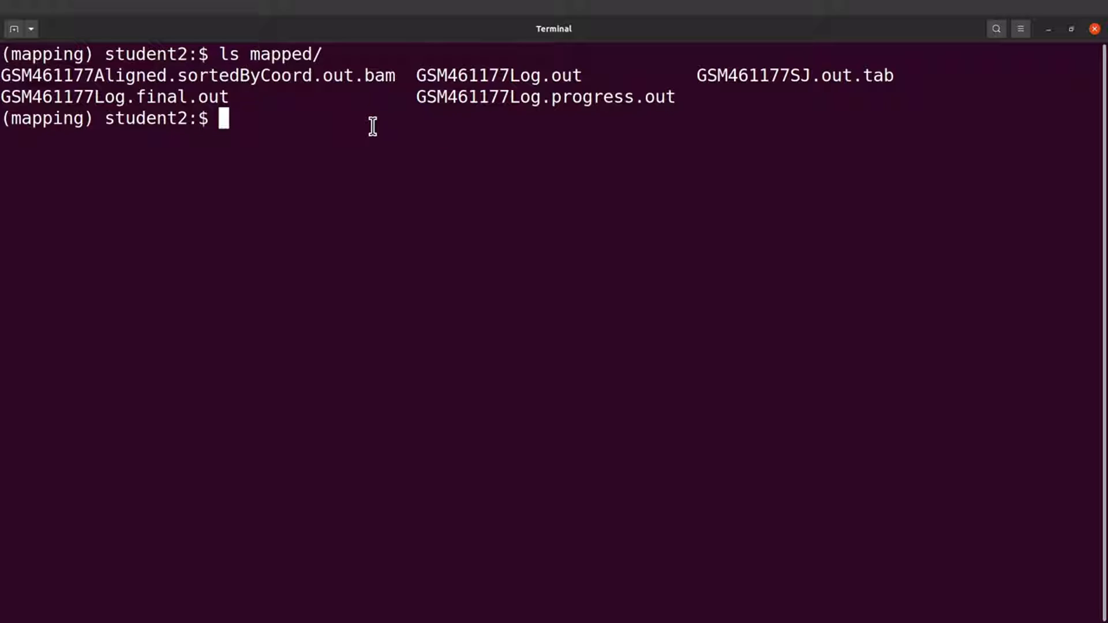
double_click(198, 76)
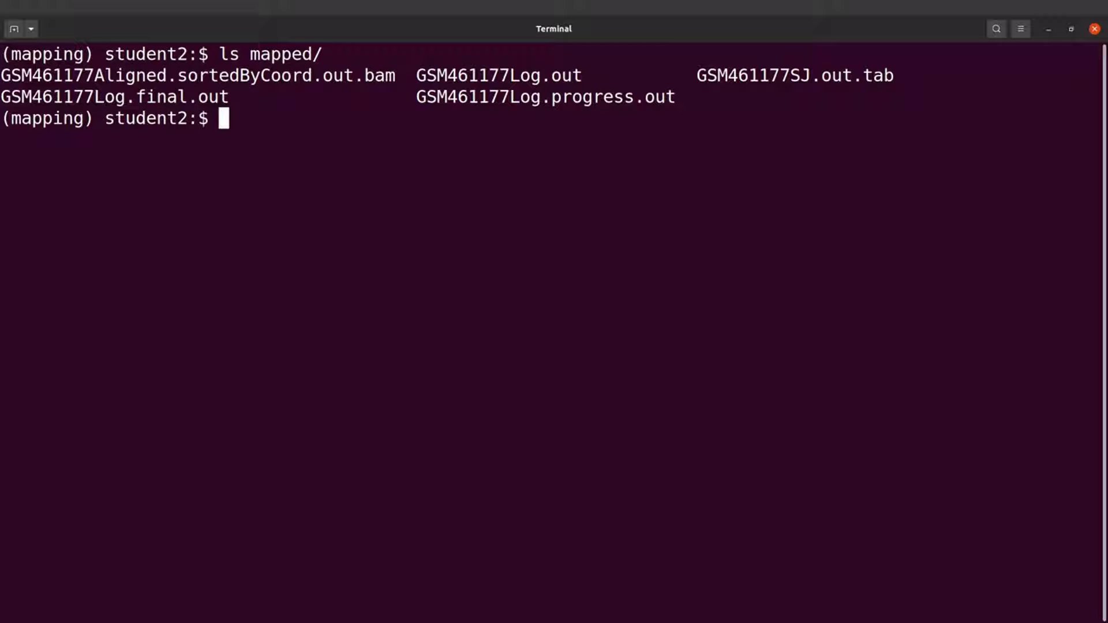
- Print mapped/GSM461177Log.final.out with cat and review the mapping statistics, then clear the screen
type("cat mapped/")
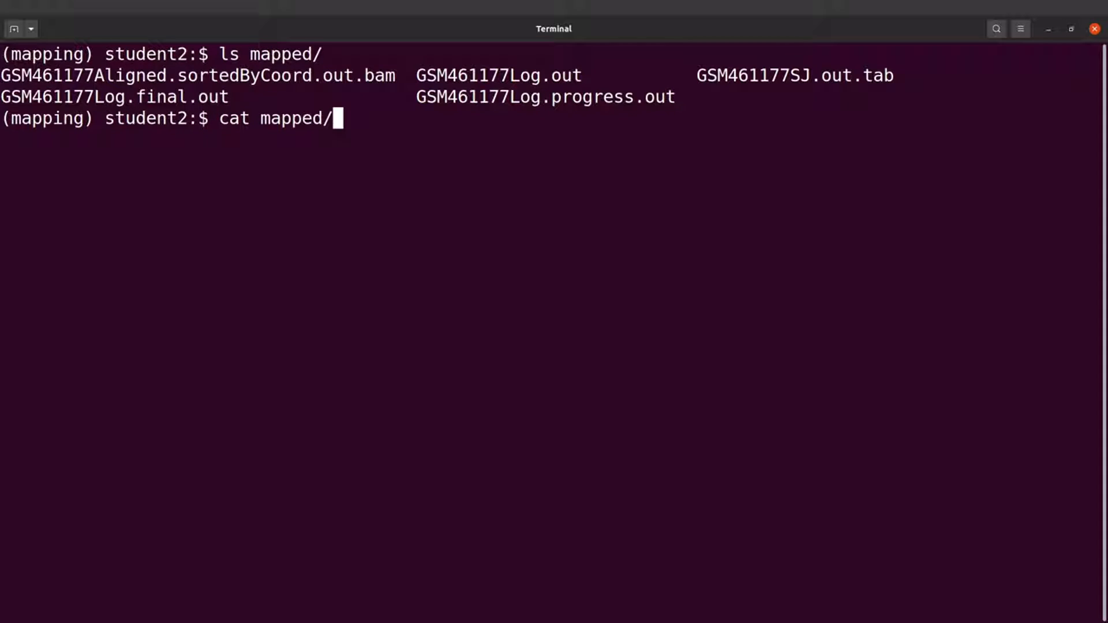
type("GSM461177Log.final.out")
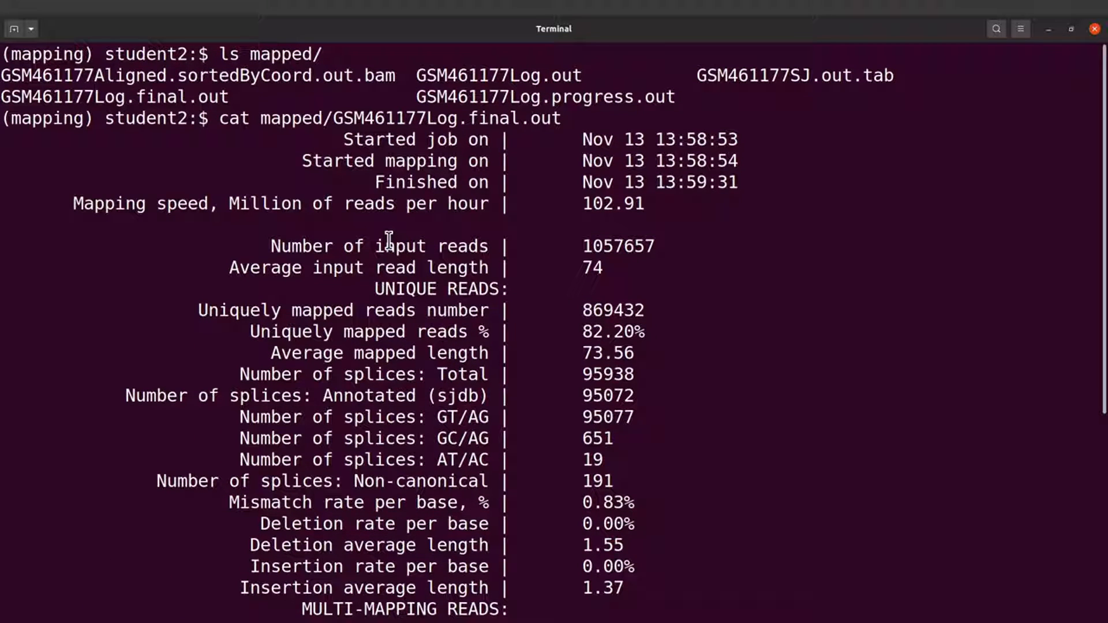
mouse_move(398, 367)
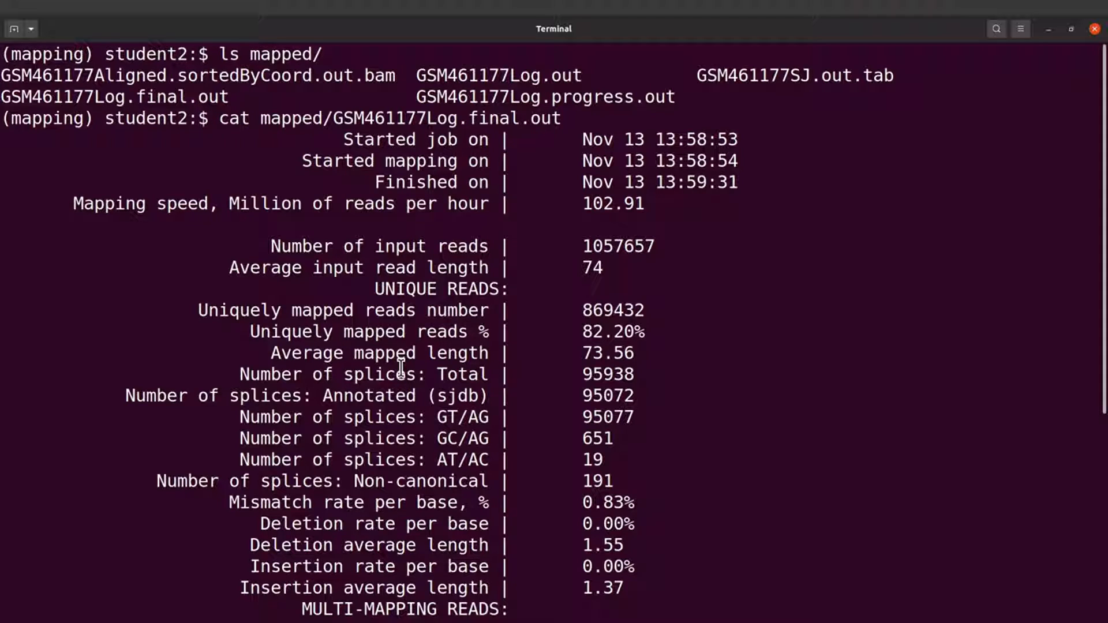
mouse_move(196, 310)
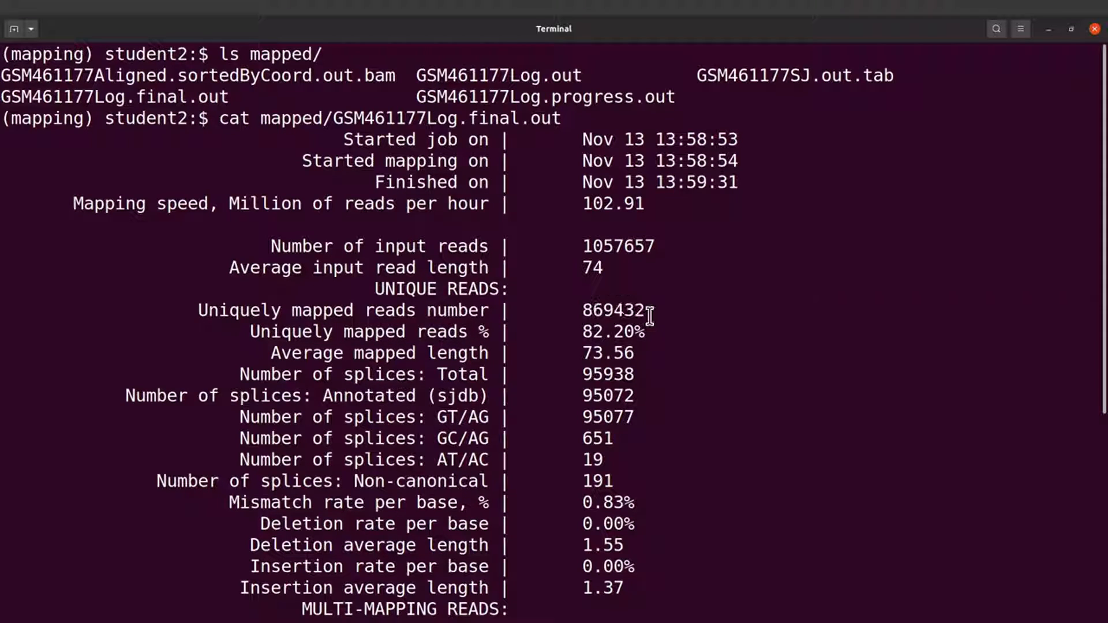
double_click(609, 332)
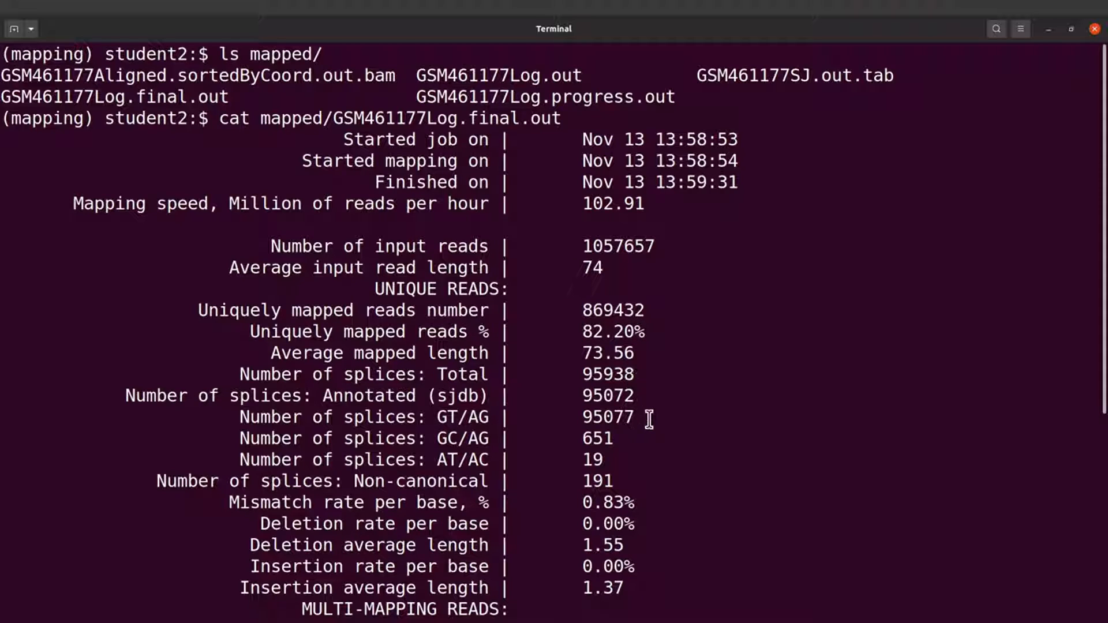
mouse_move(644, 612)
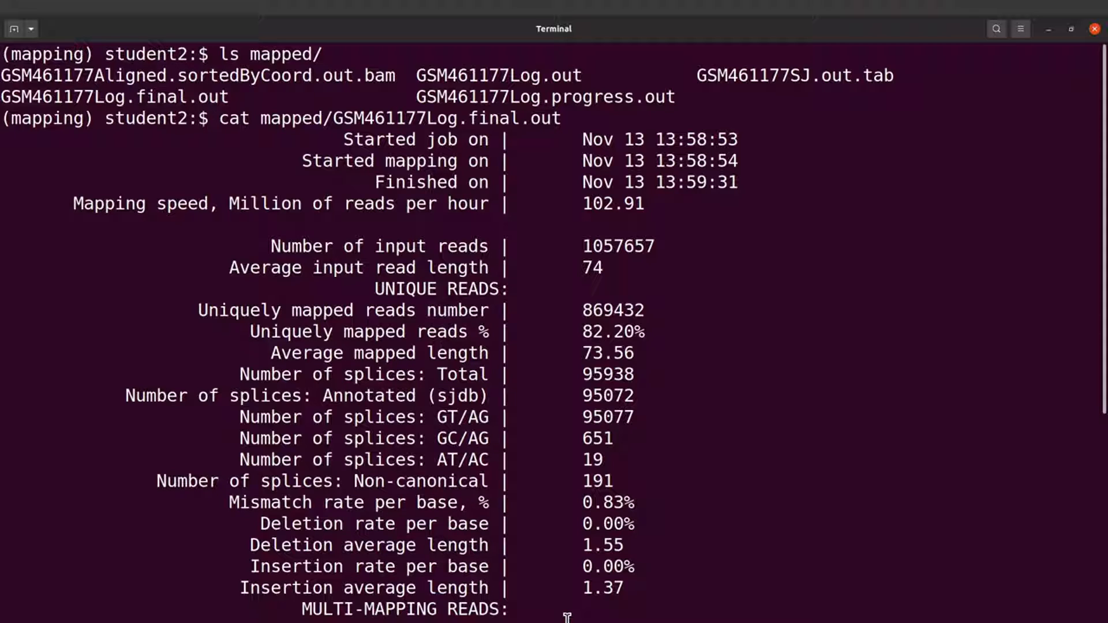
scroll("down", 3)
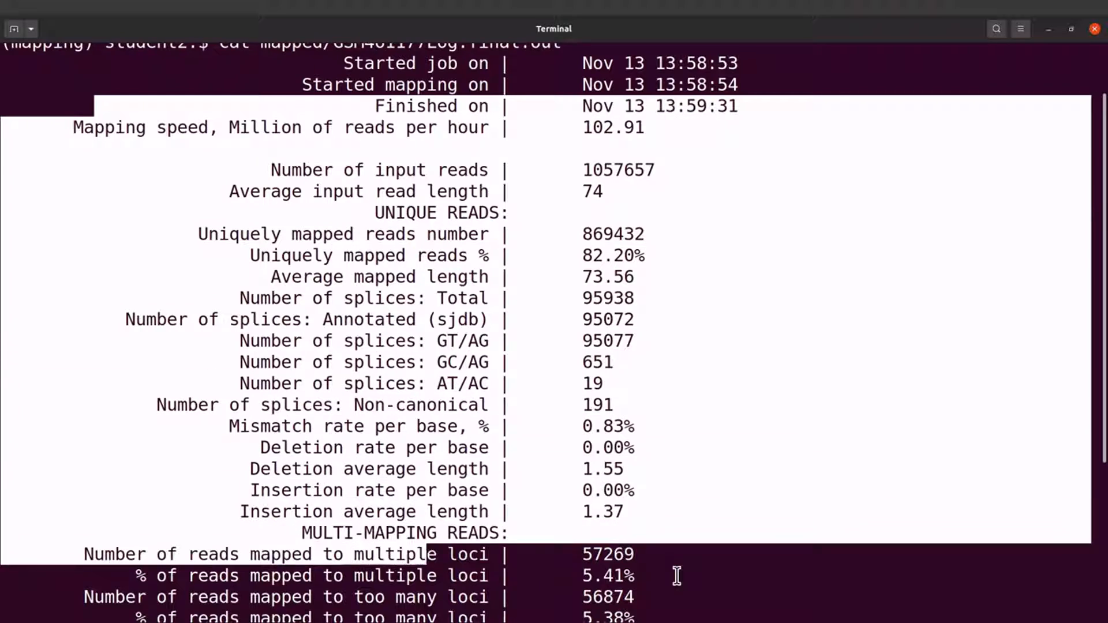
scroll("down", 3)
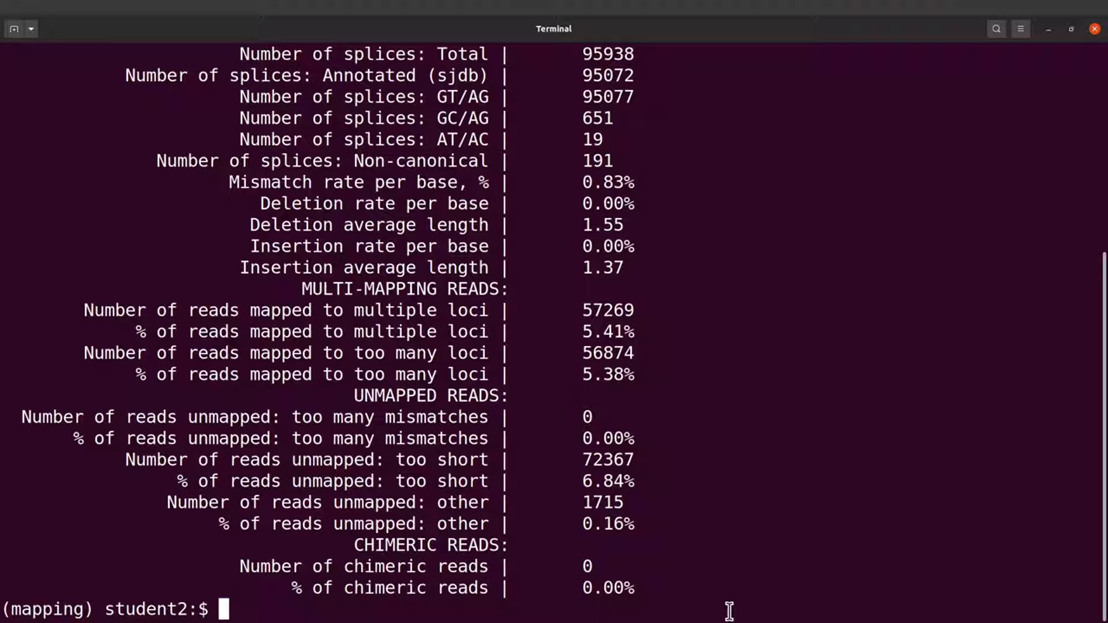
mouse_move(732, 584)
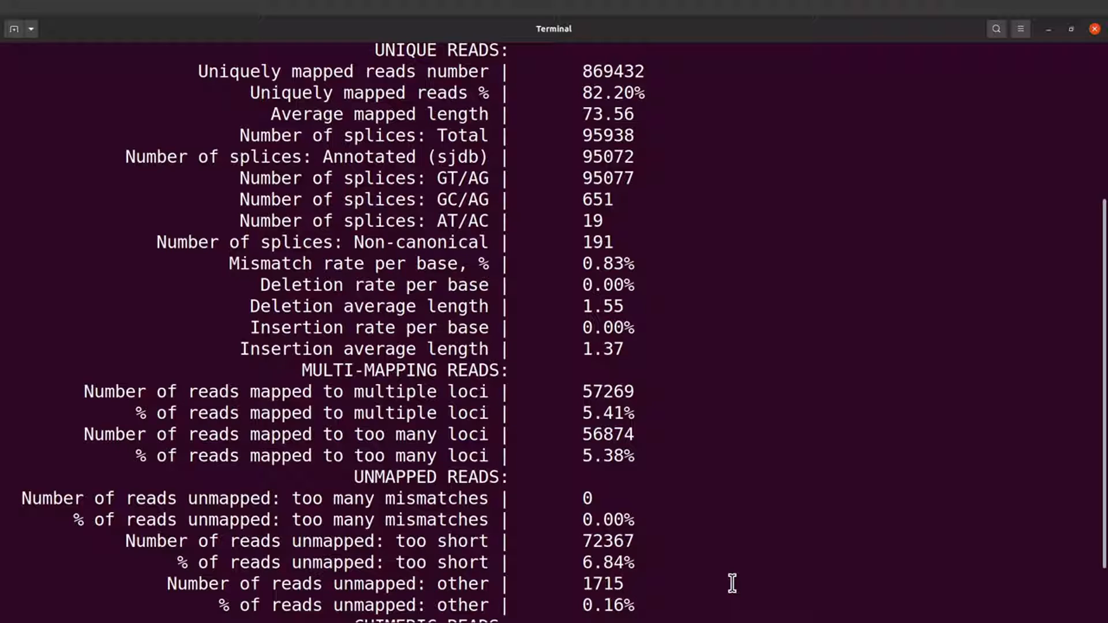
scroll("down", 3)
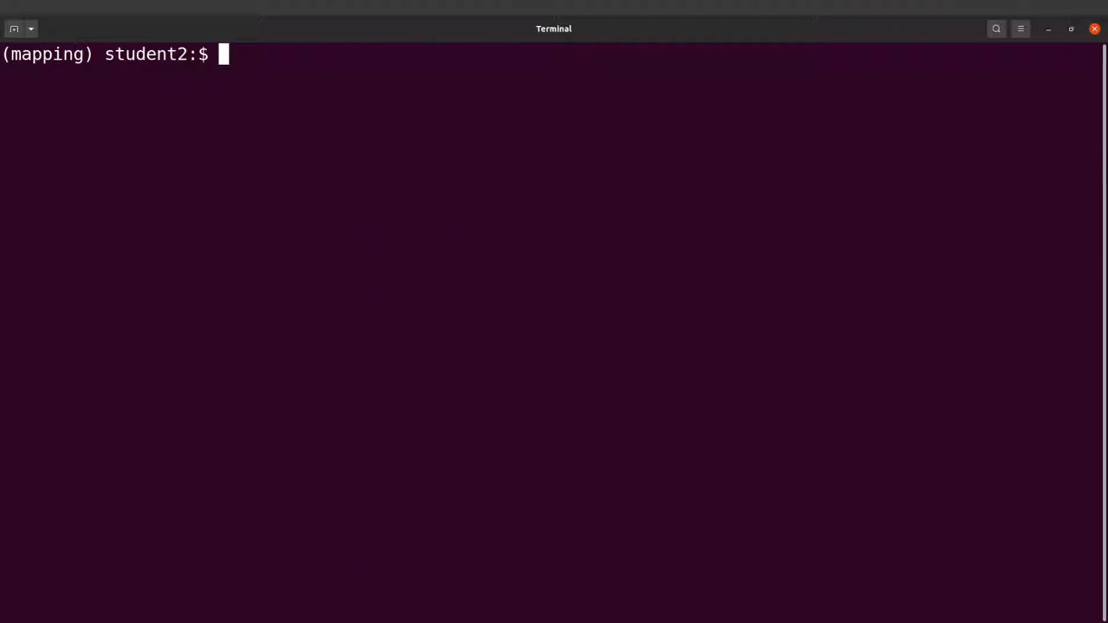
- Run multiqc on mapped/GSM461177Log.final.out to generate multiqc_report_1.html
type("mult")
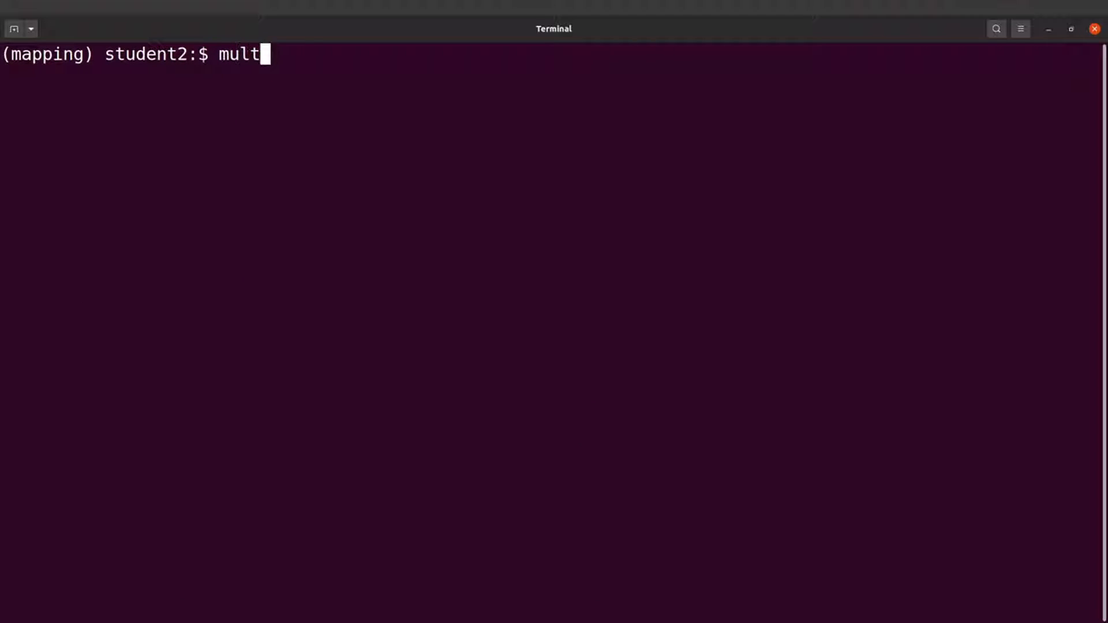
type("iqc")
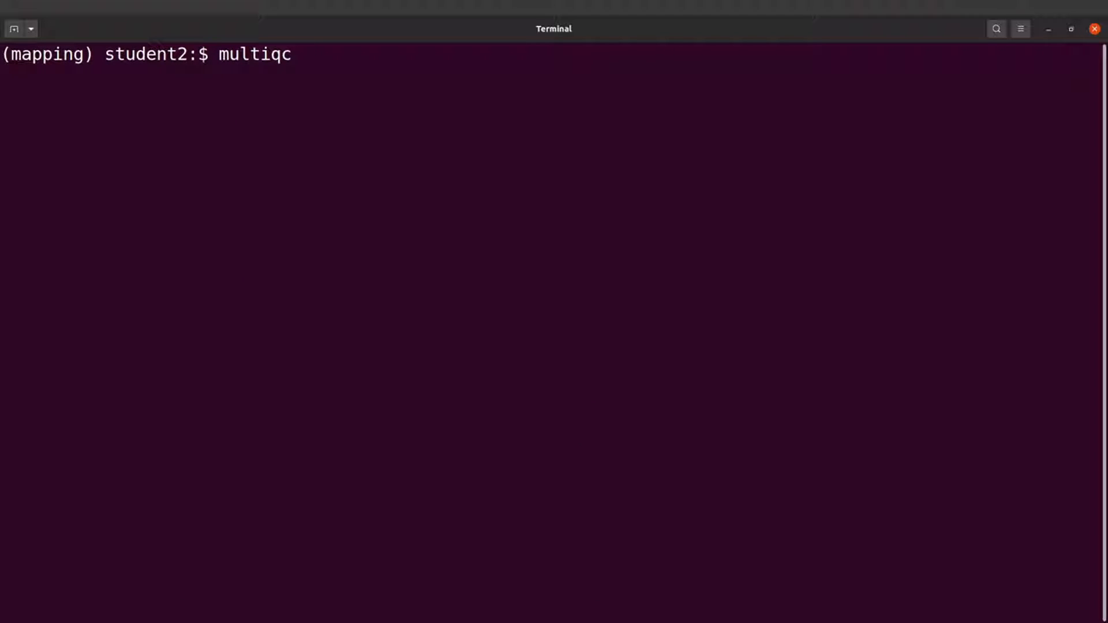
type("m")
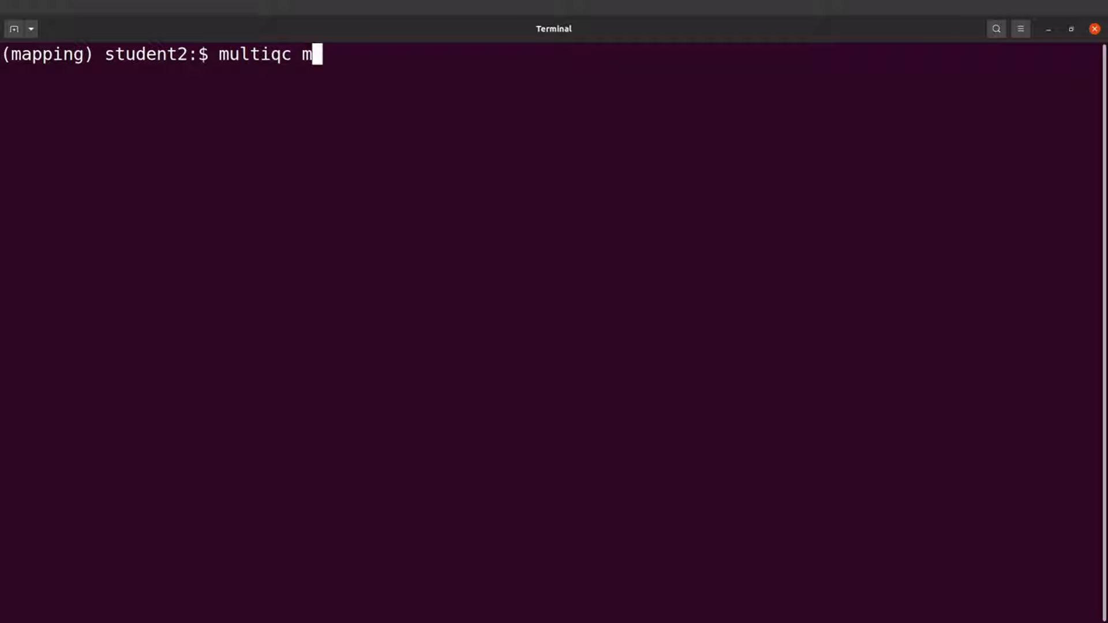
type("apped/GS")
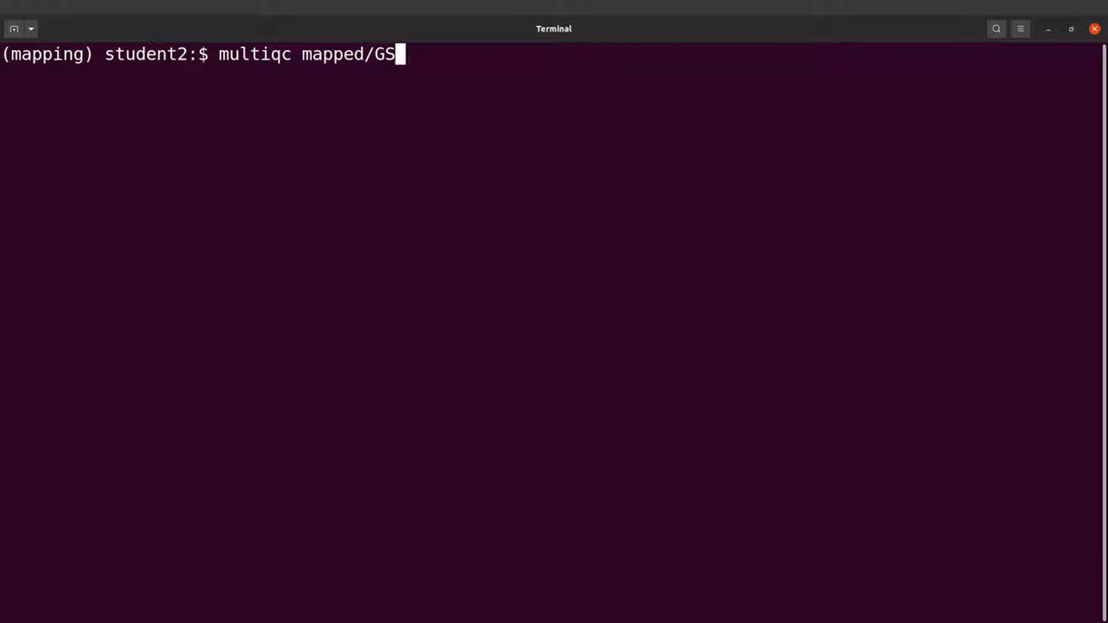
type("M461177Log.f")
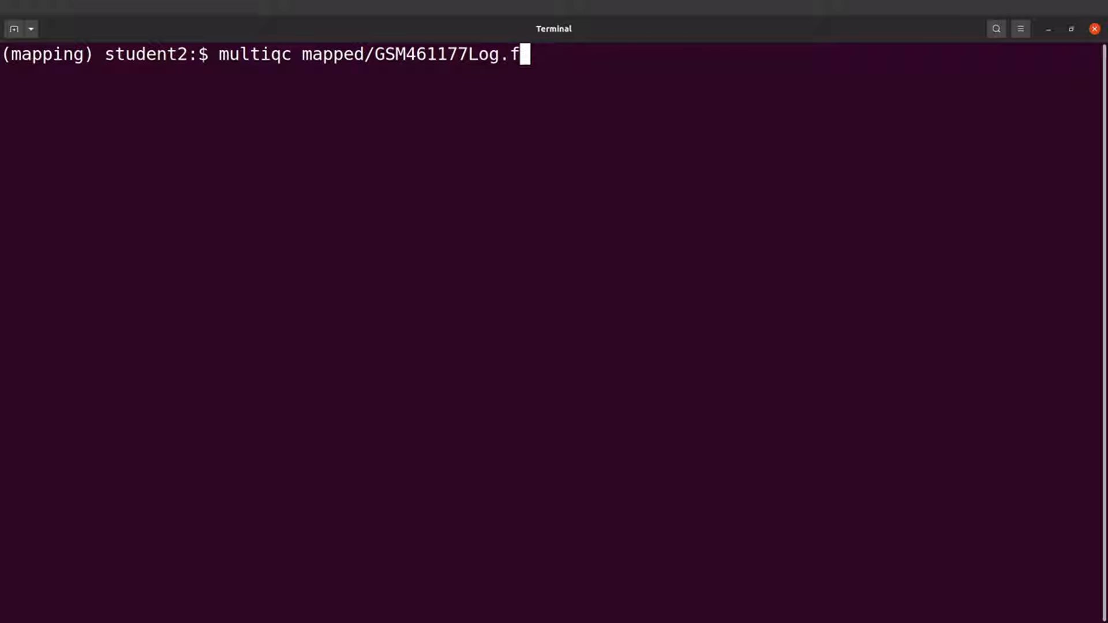
type("inal.out")
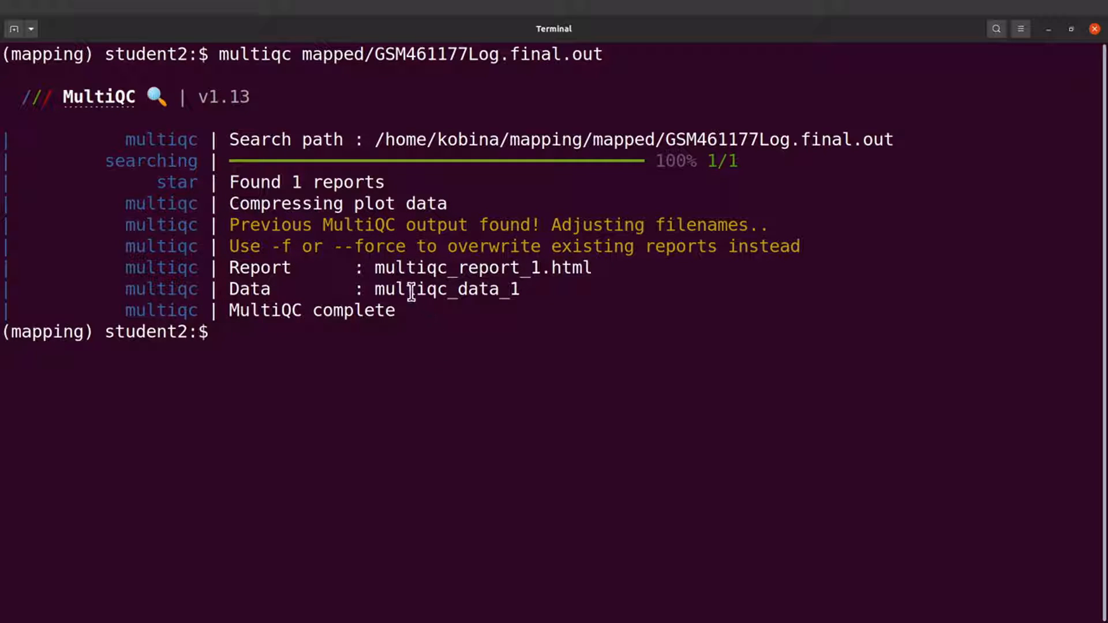
- List the mapping folder with ls and pick out the new multiqc_report_1.html
double_click(480, 266)
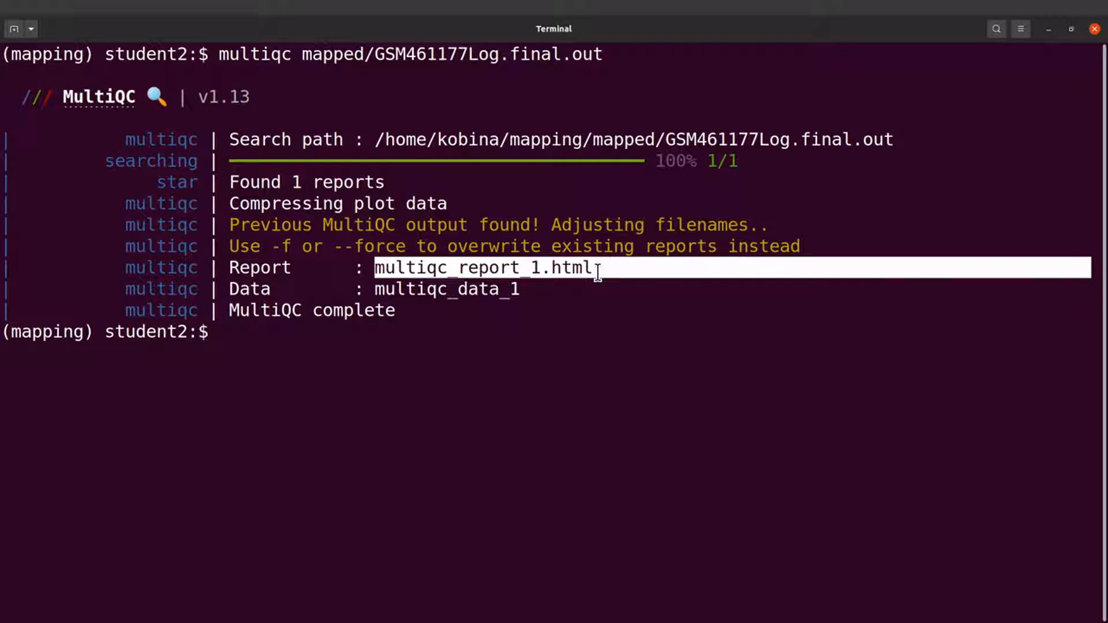
type("ls")
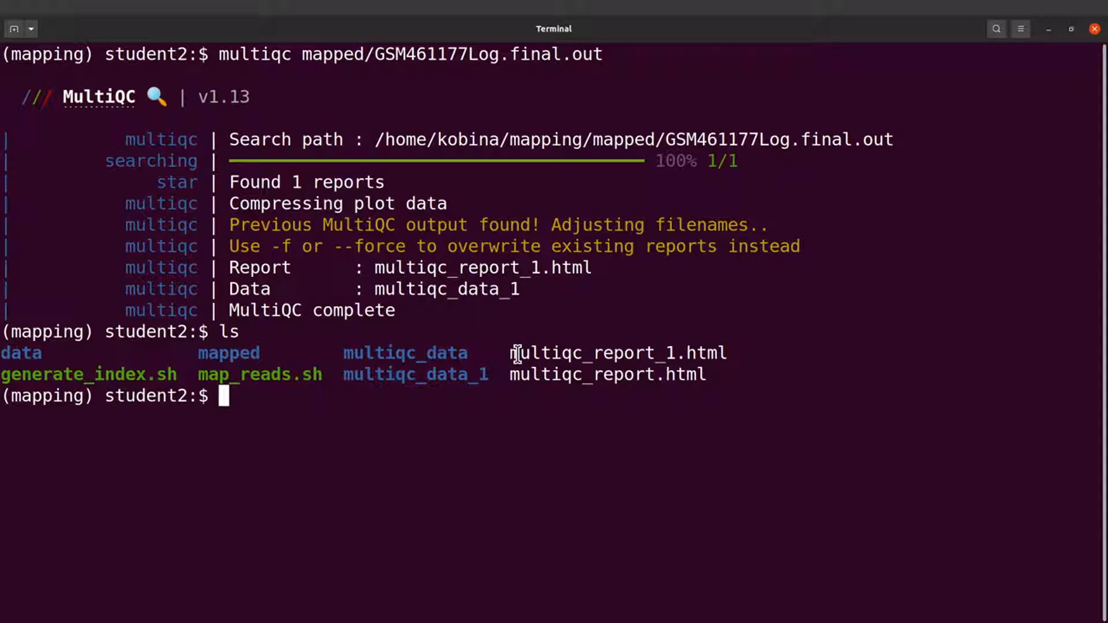
double_click(617, 353)
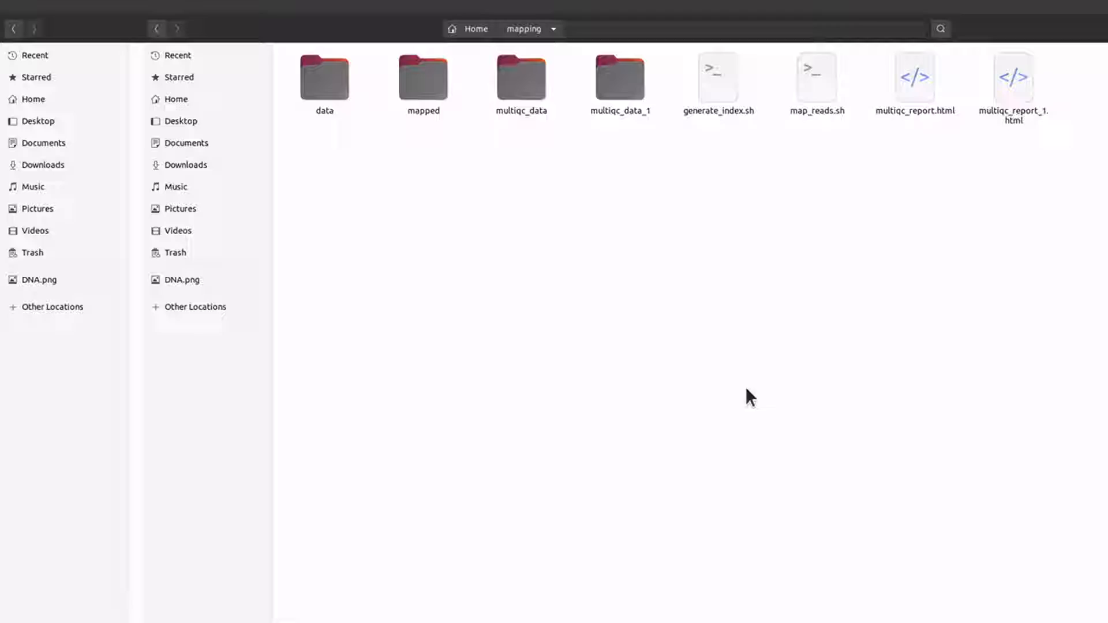
- Open multiqc_report_1.html from the mapping folder in Firefox
left_click(871, 76)
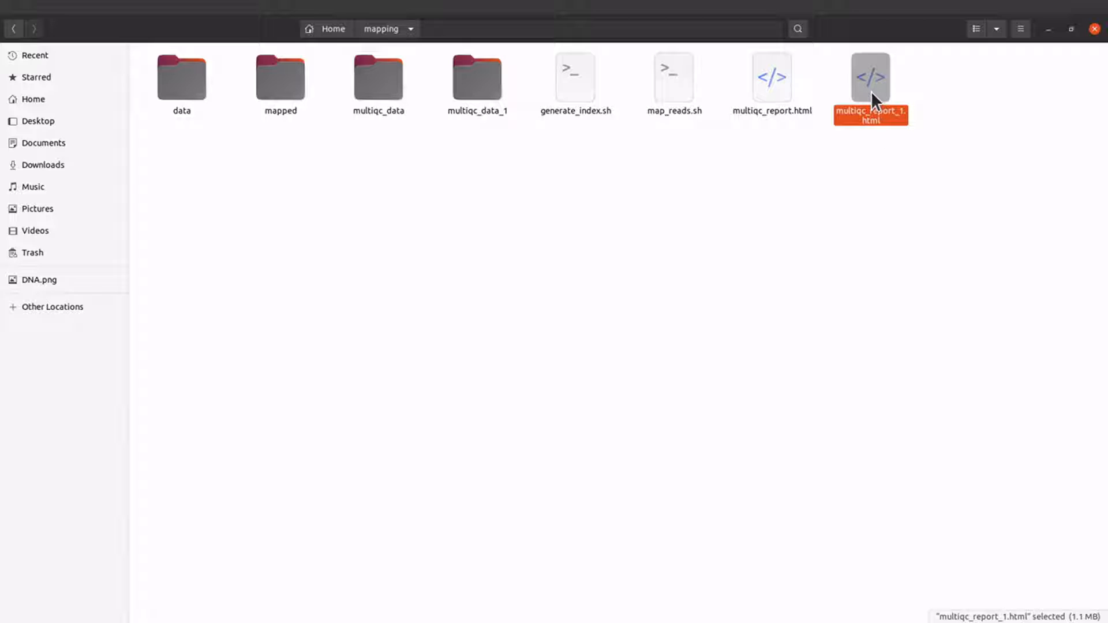
double_click(870, 76)
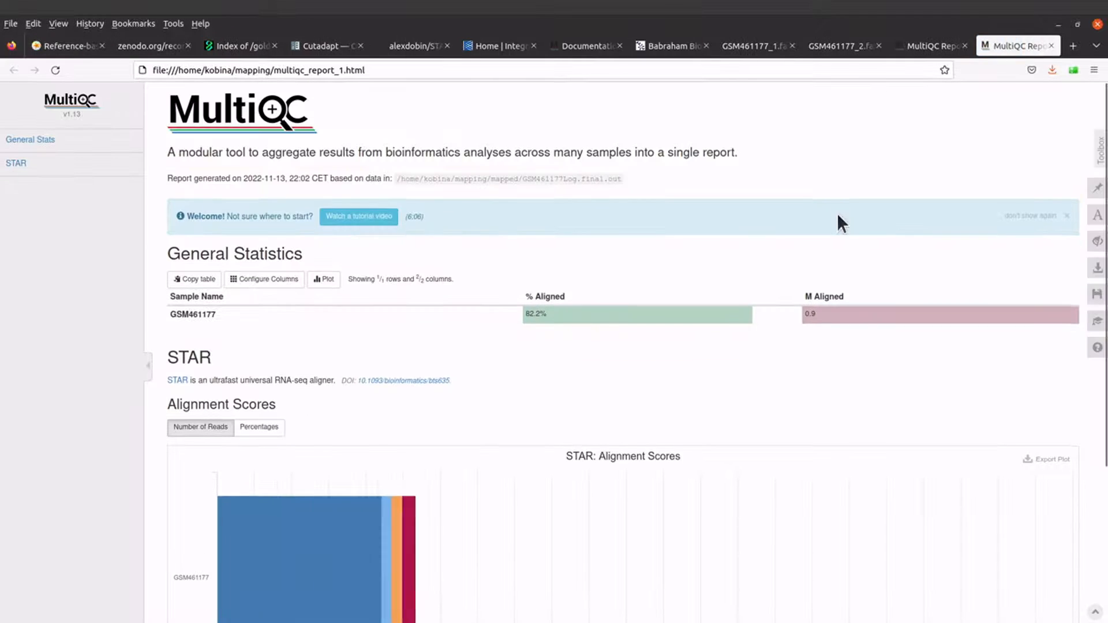
mouse_move(639, 514)
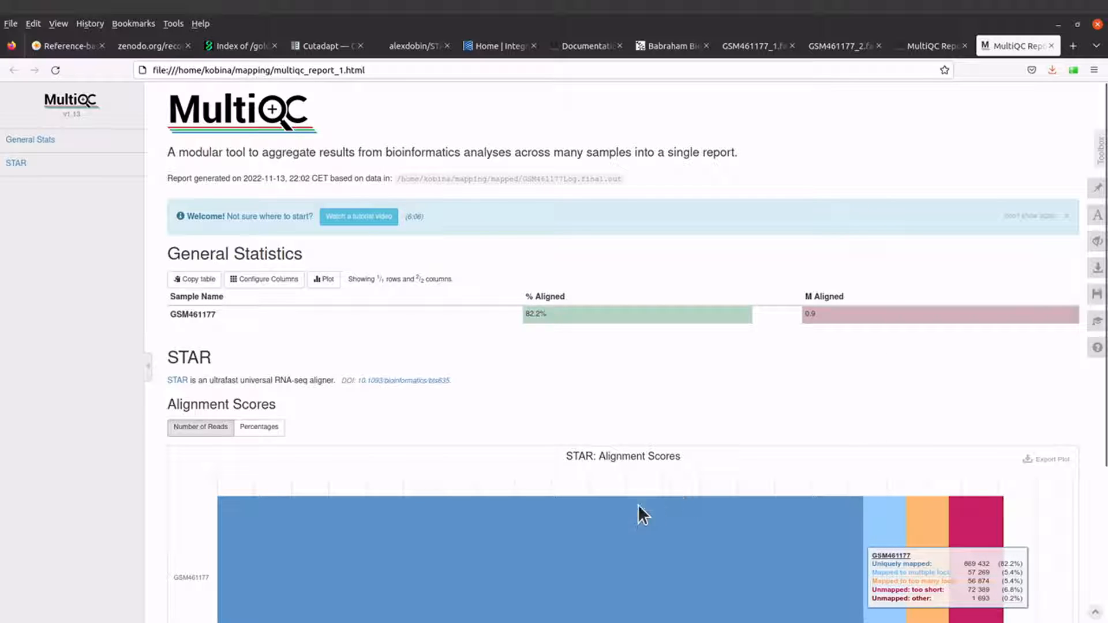
mouse_move(539, 480)
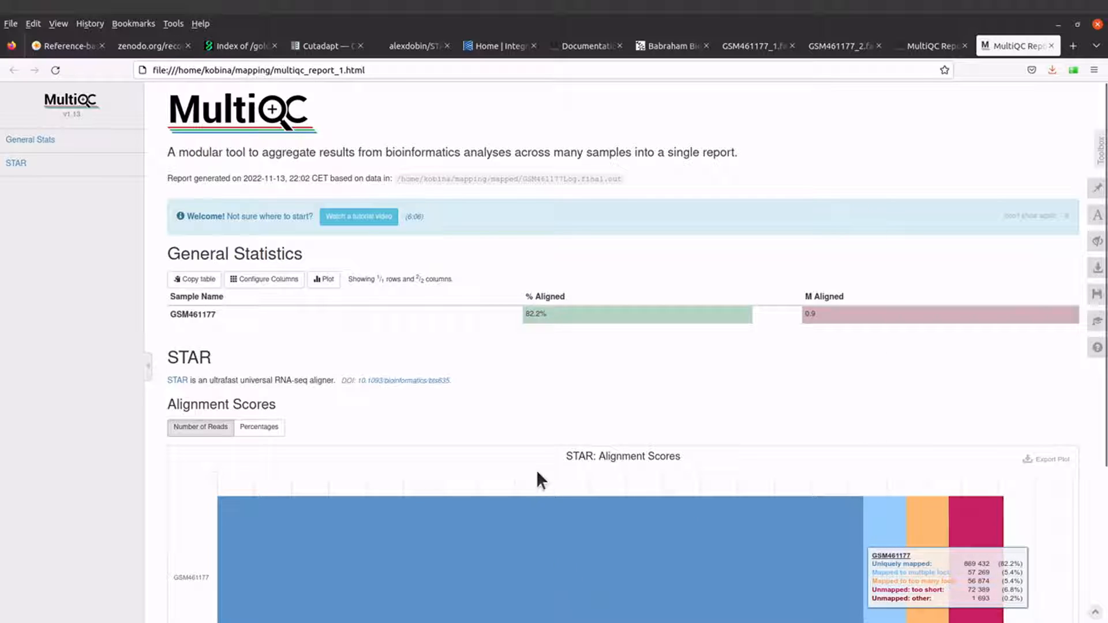
- Scroll the report down to the full STAR Alignment Scores chart and legend
scroll("down", 3)
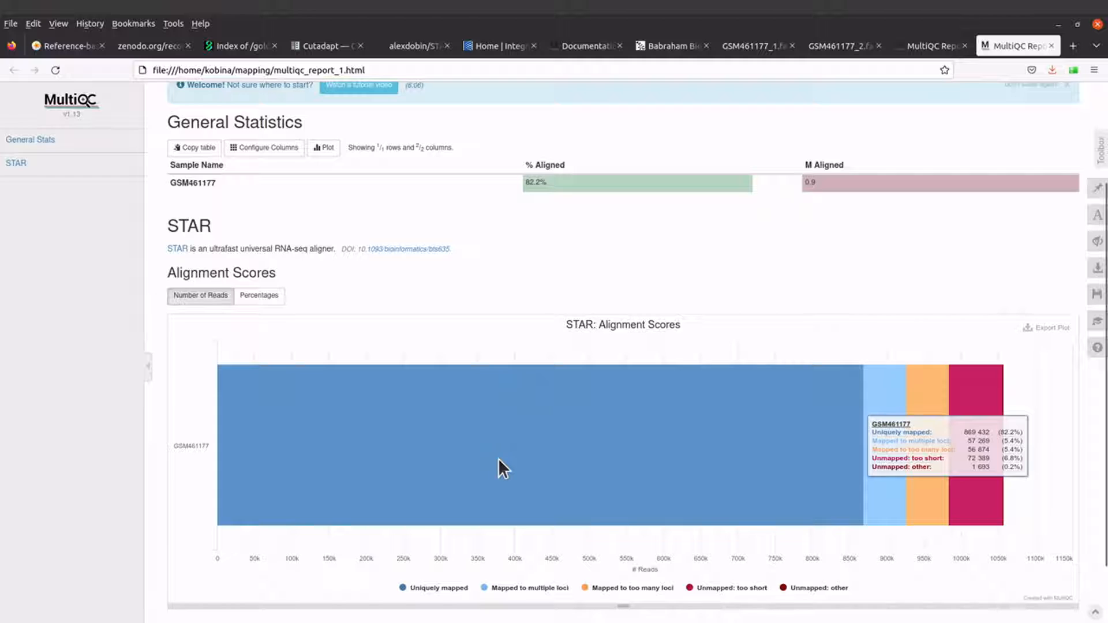
scroll("down", 3)
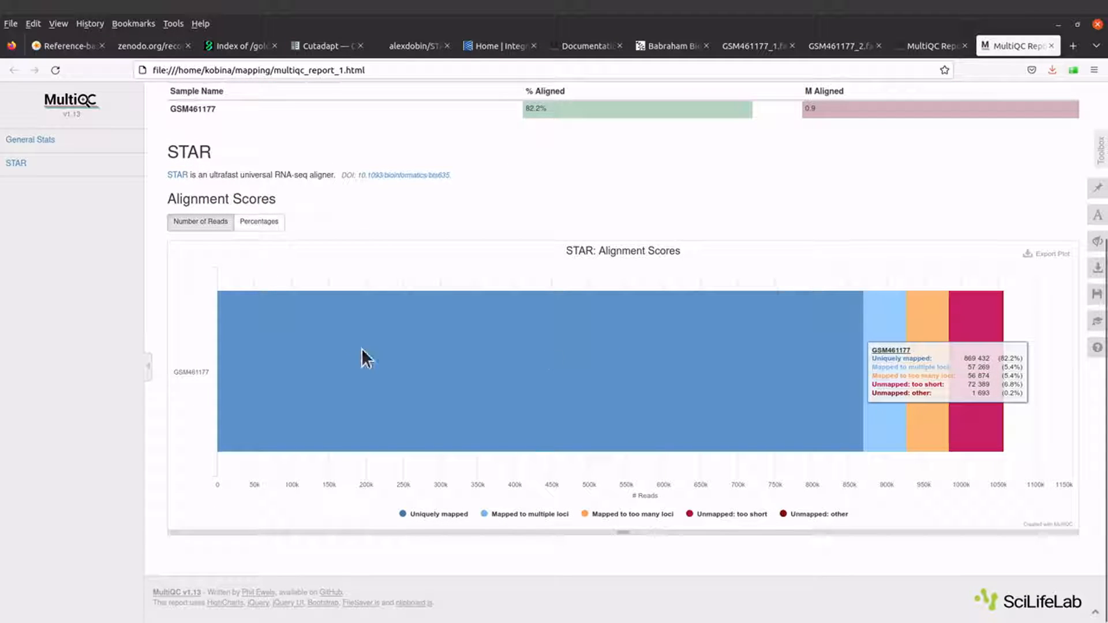
mouse_move(619, 407)
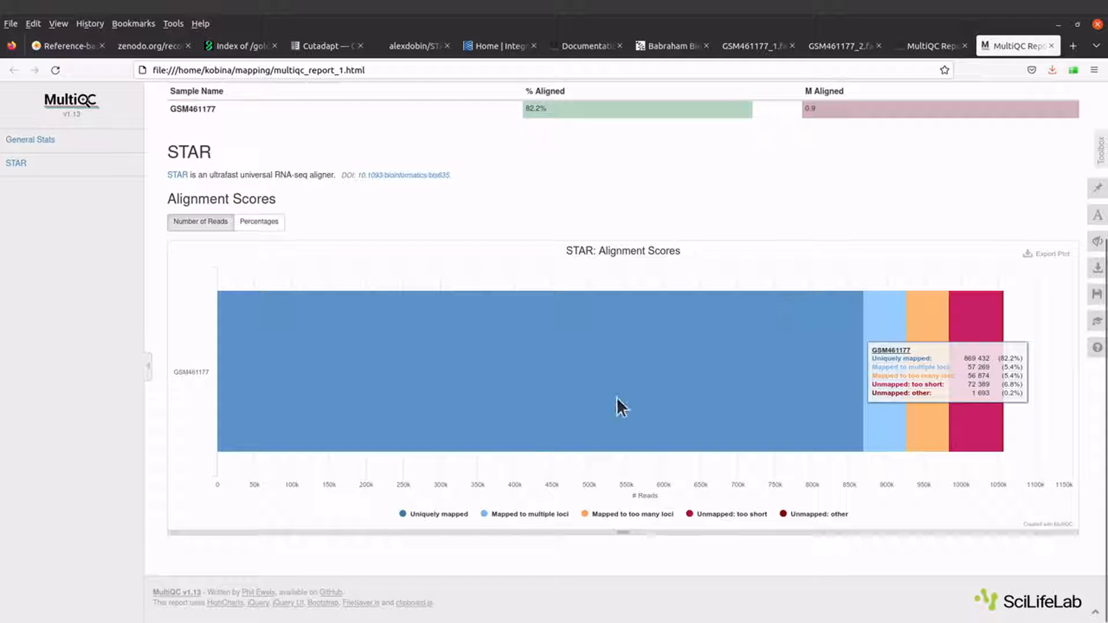
mouse_move(795, 536)
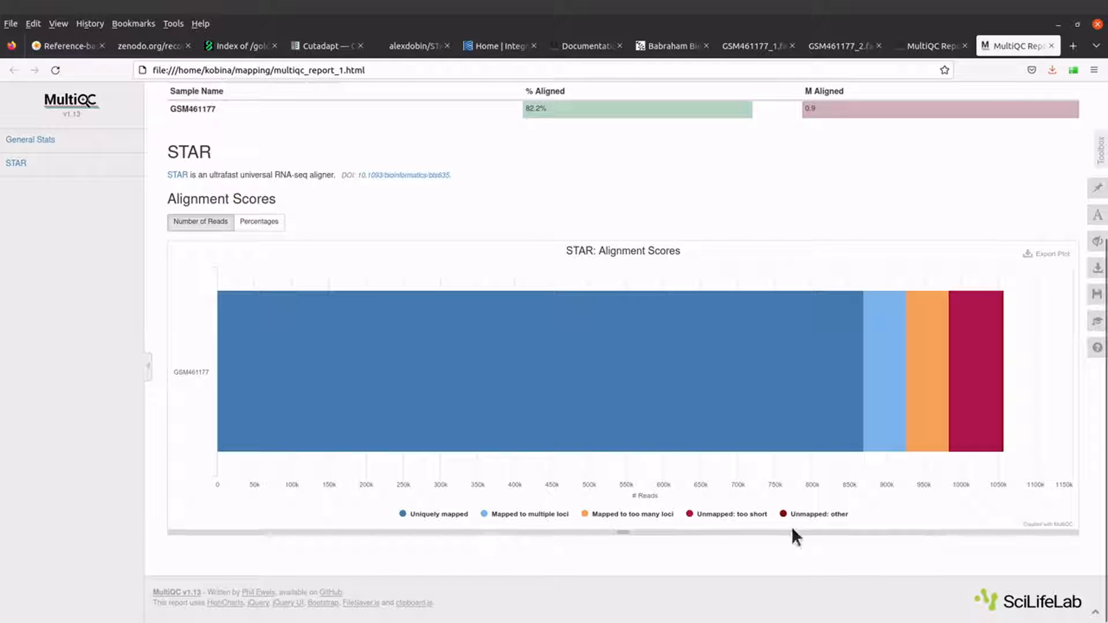
mouse_move(858, 523)
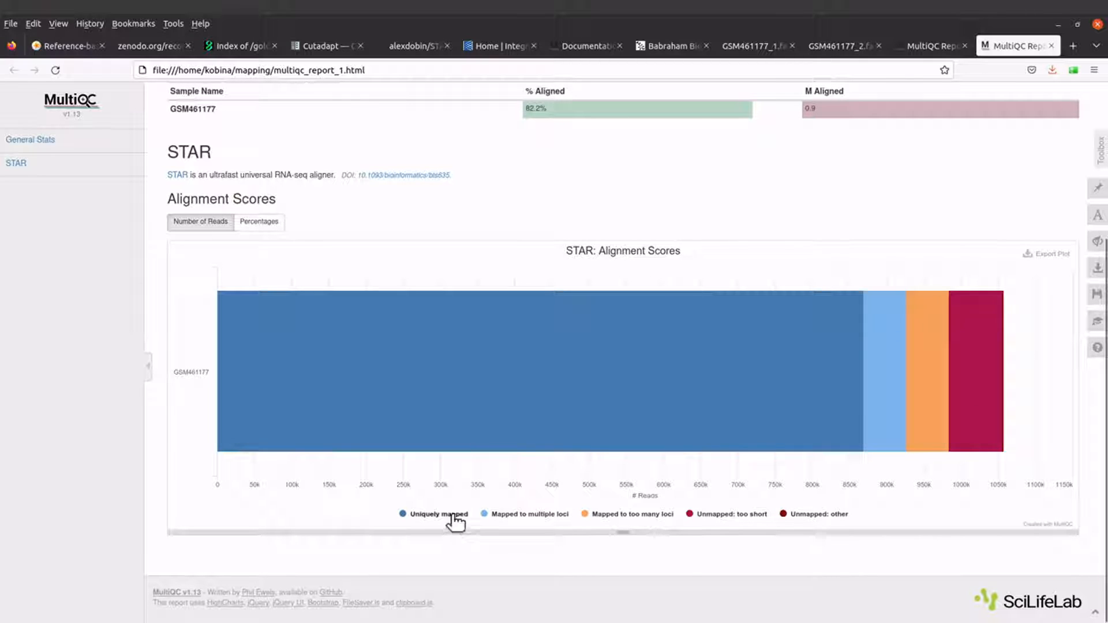
mouse_move(400, 523)
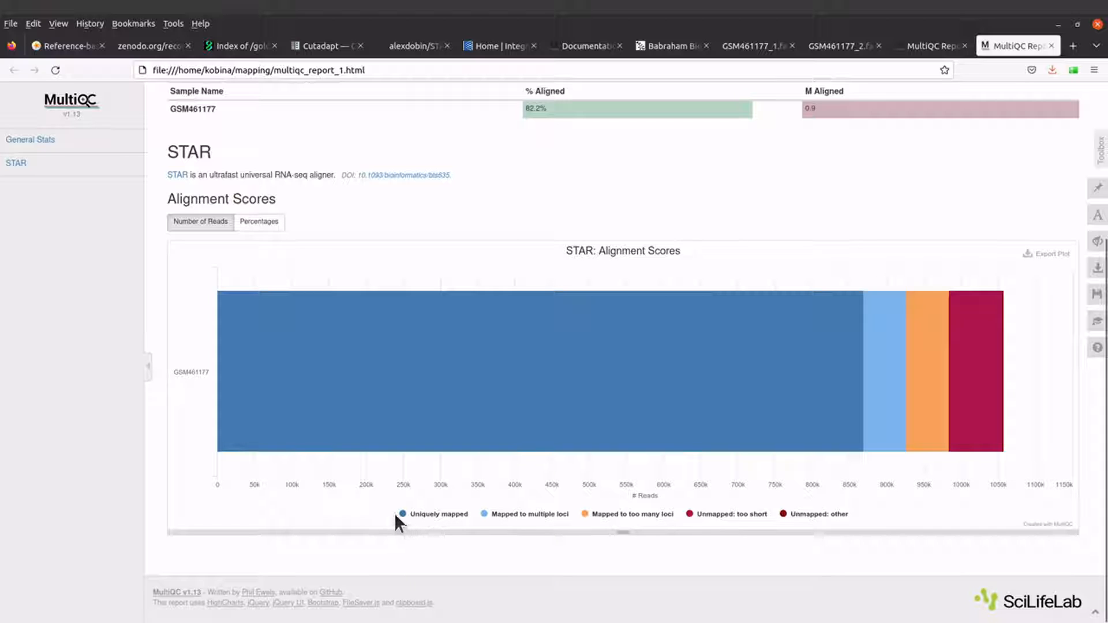
mouse_move(514, 423)
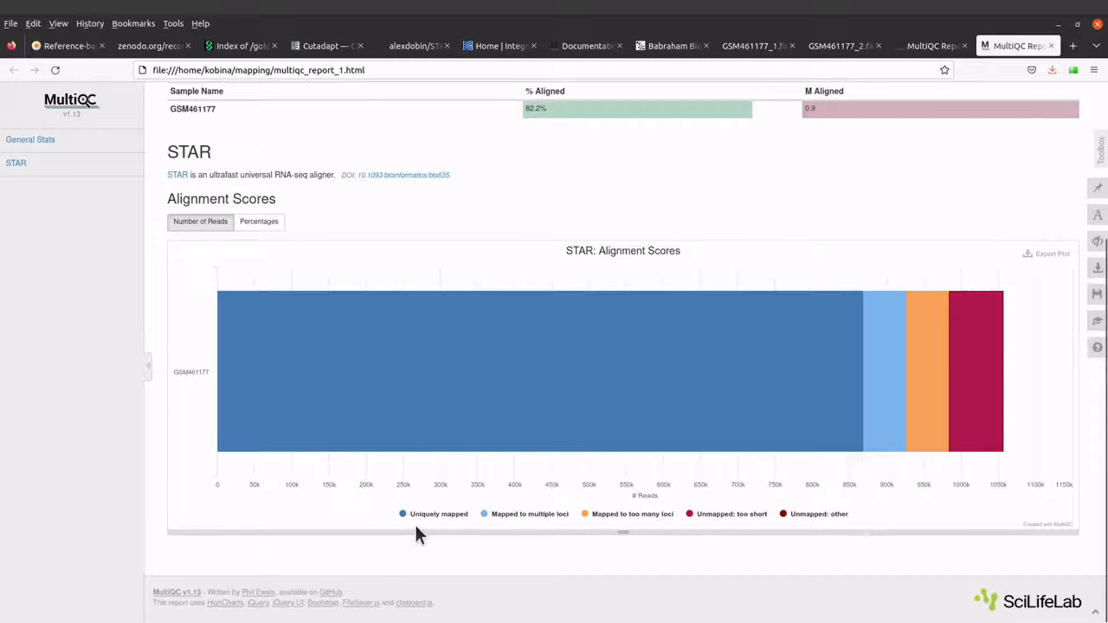
mouse_move(647, 396)
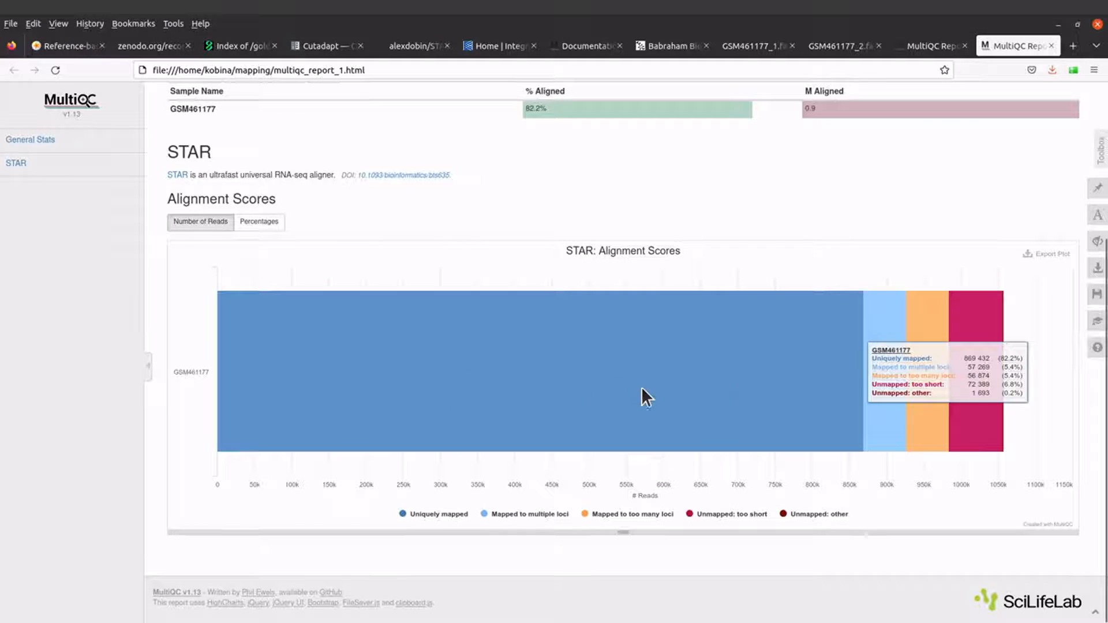
mouse_move(520, 470)
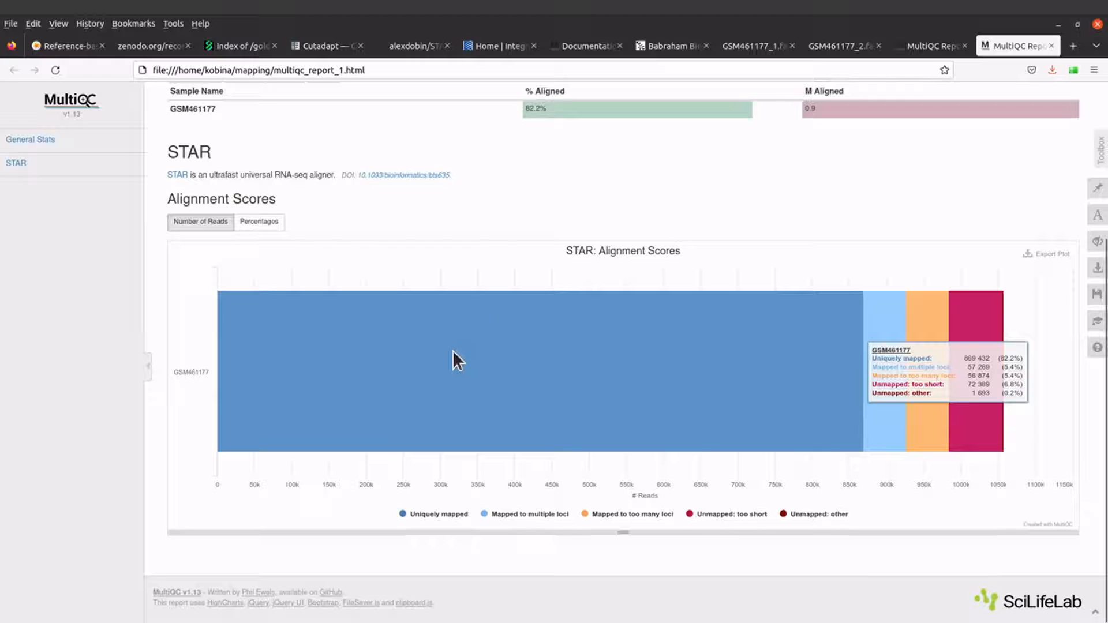
mouse_move(452, 374)
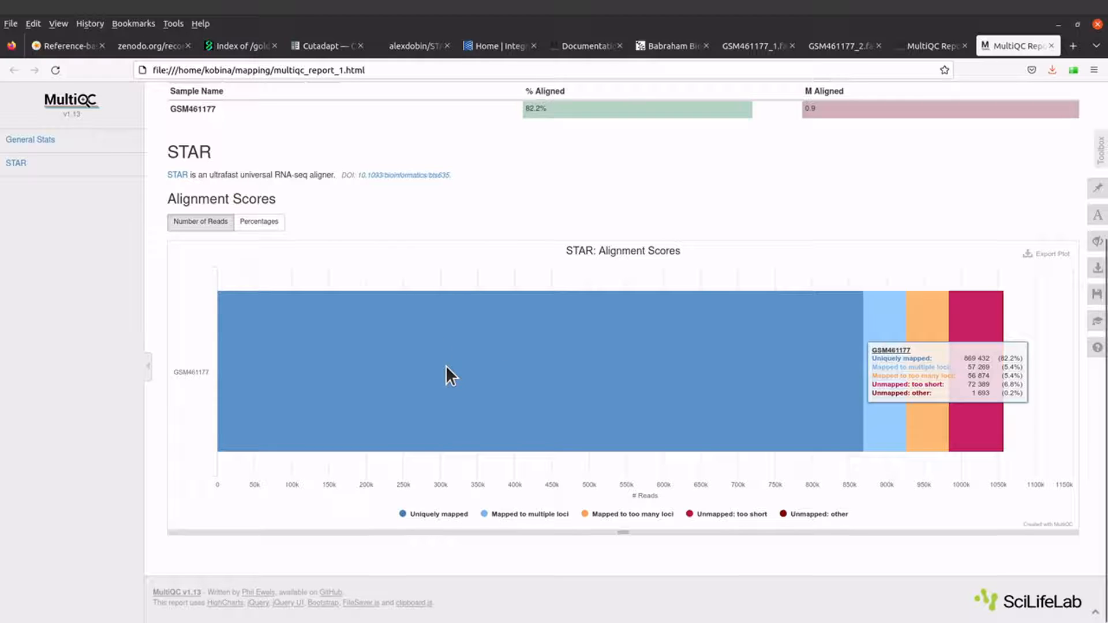
mouse_move(442, 276)
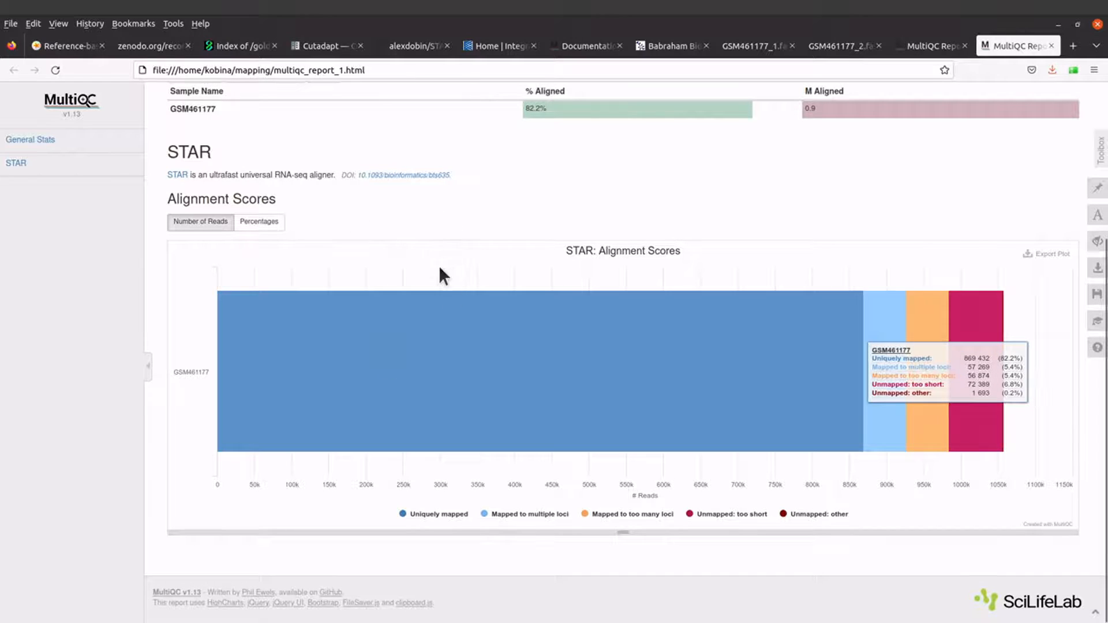
mouse_move(382, 371)
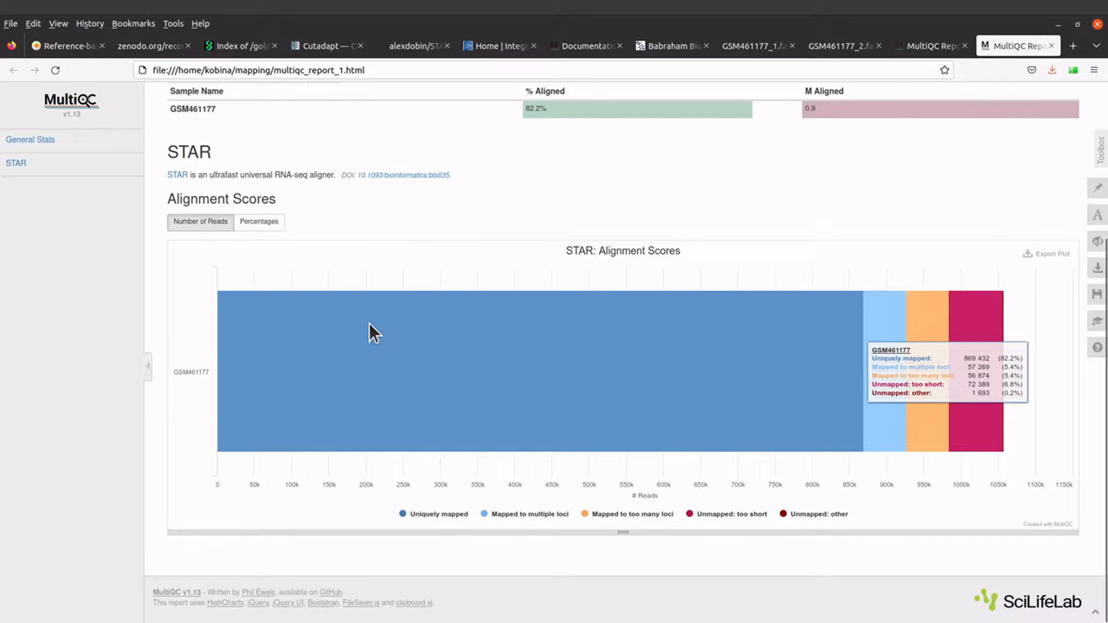
mouse_move(347, 386)
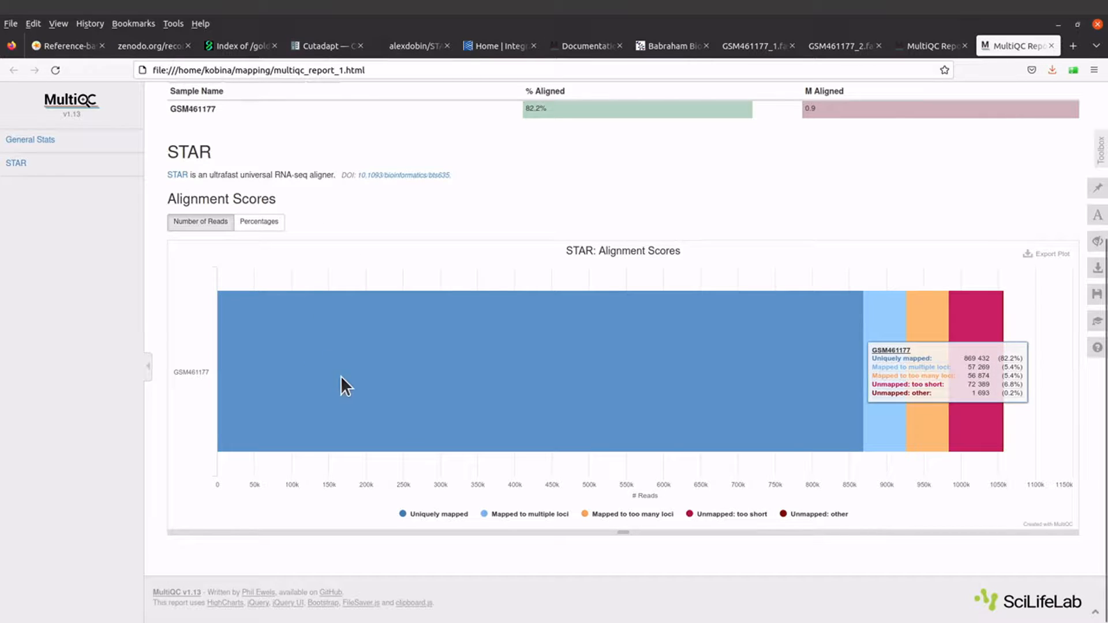
mouse_move(452, 403)
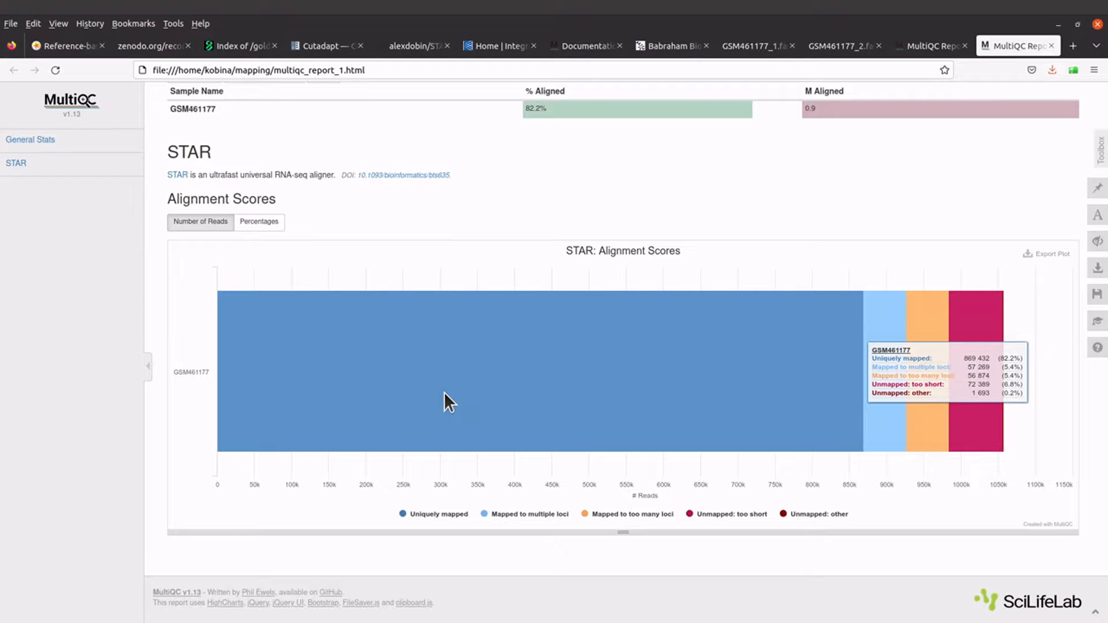
mouse_move(716, 426)
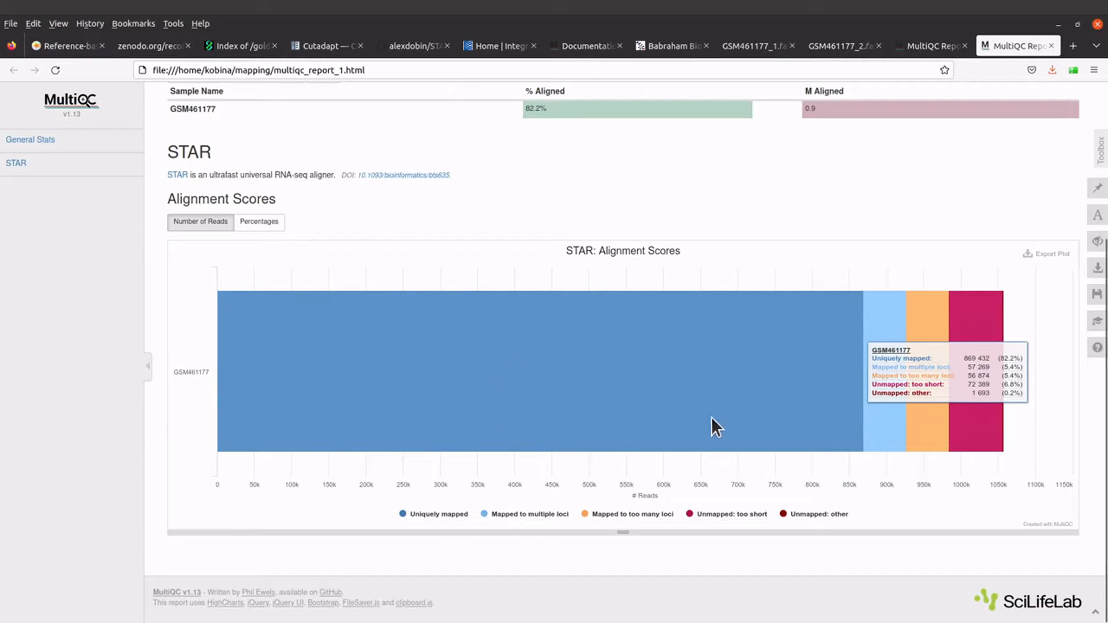